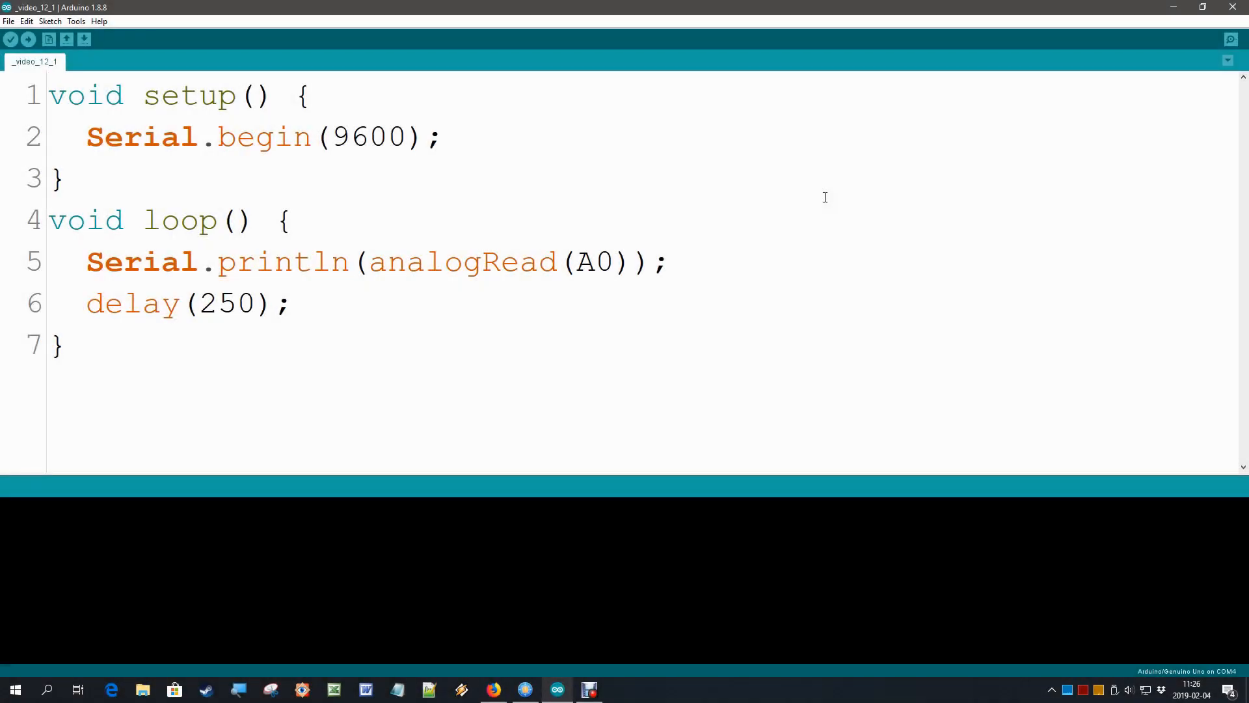
mouse_move(345, 195)
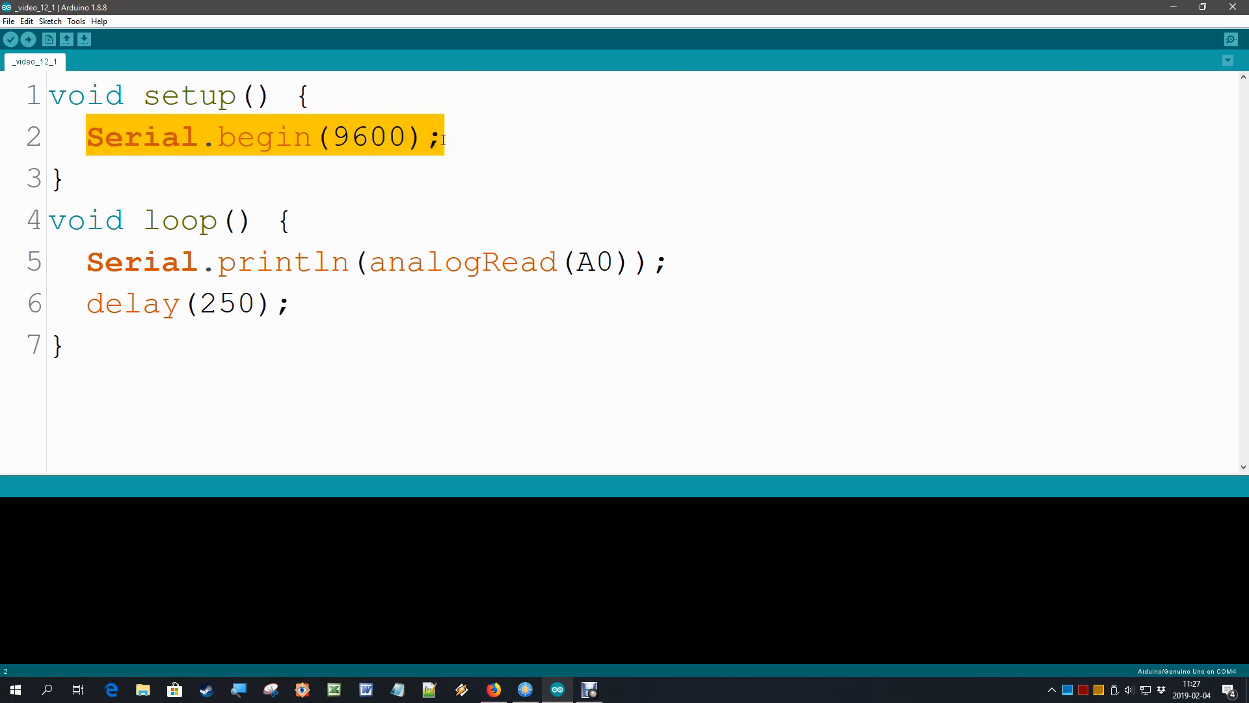
Step: Review the analogRead(A0) expression and the map call's input and output ranges
left_click(373, 263)
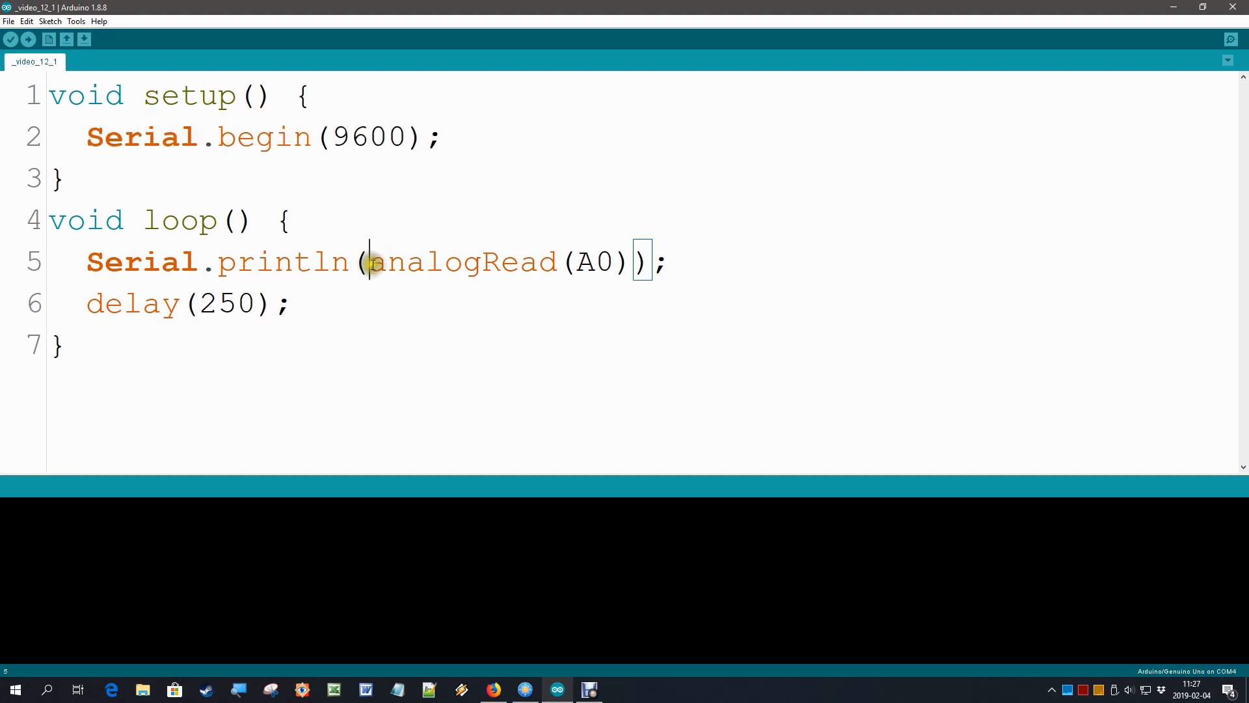
left_click_drag(369, 261, 627, 262)
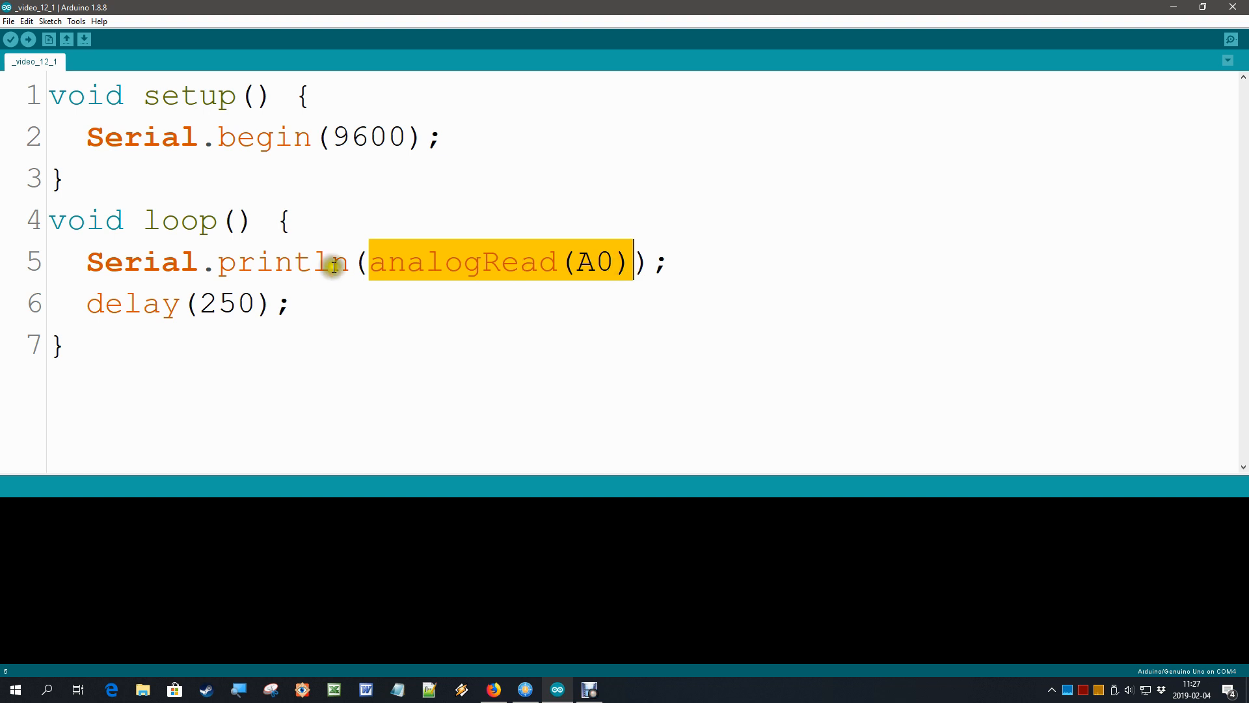
left_click_drag(367, 262, 86, 262)
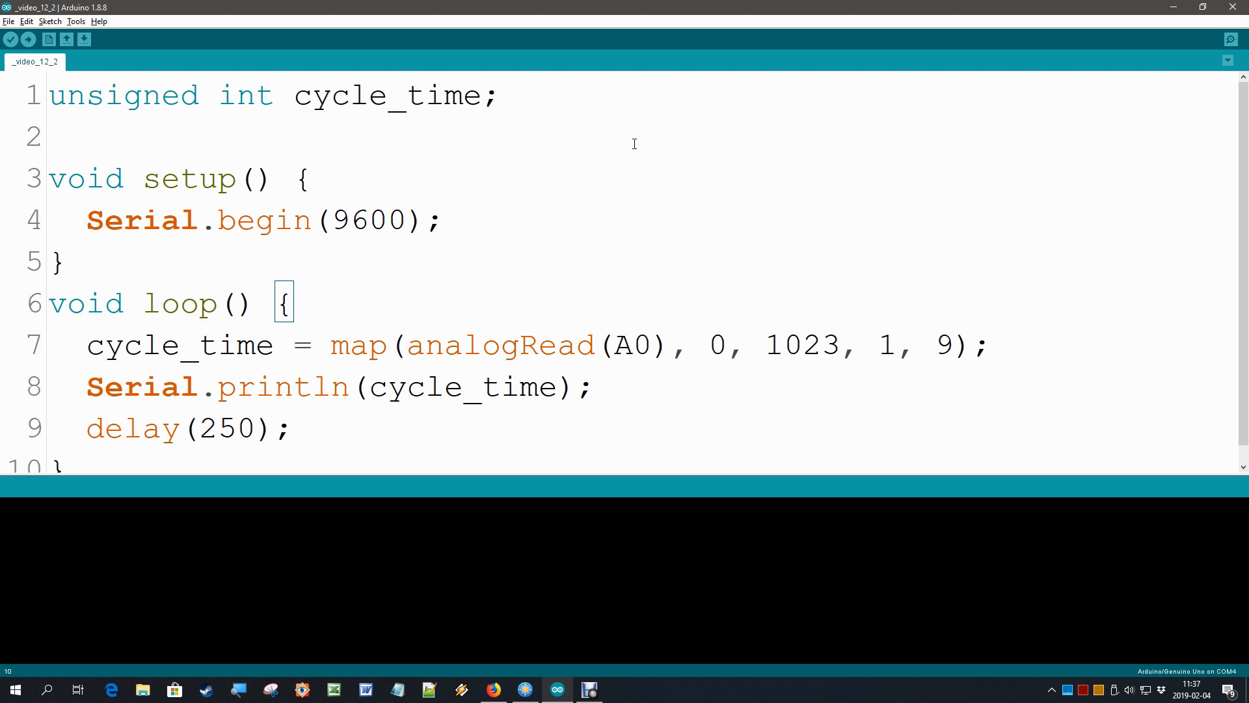
mouse_move(622, 161)
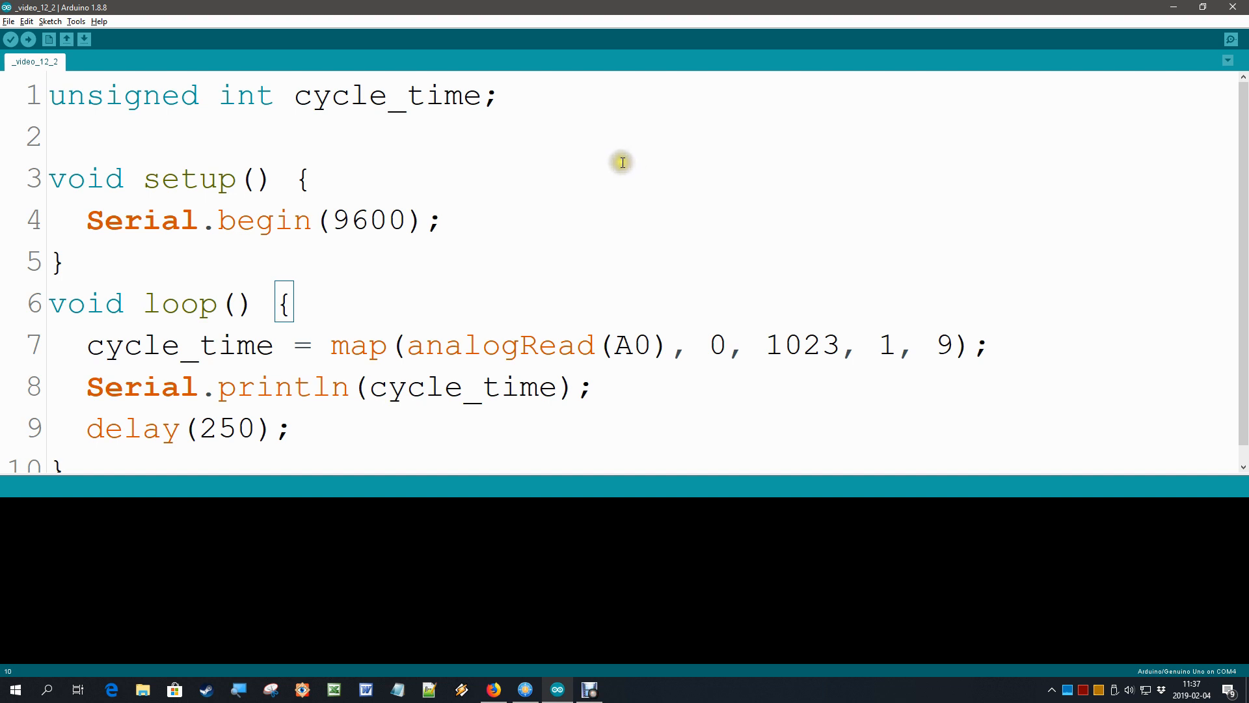
double_click(354, 344)
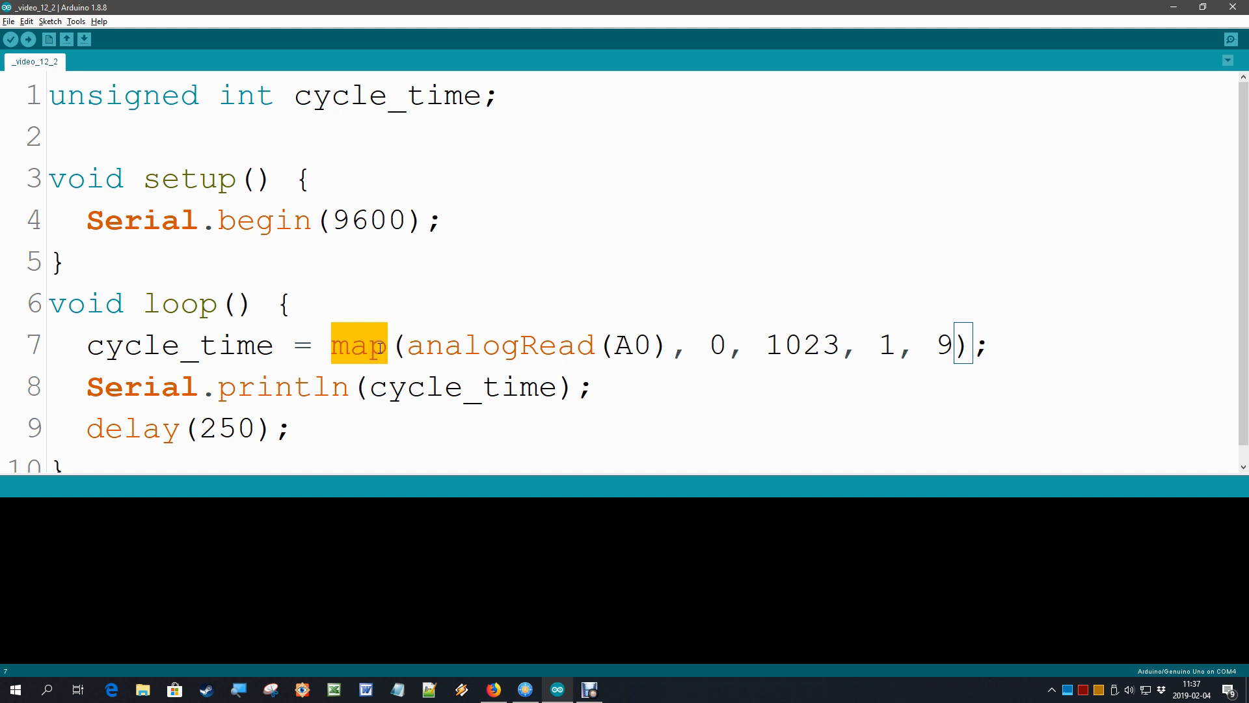
mouse_move(406, 345)
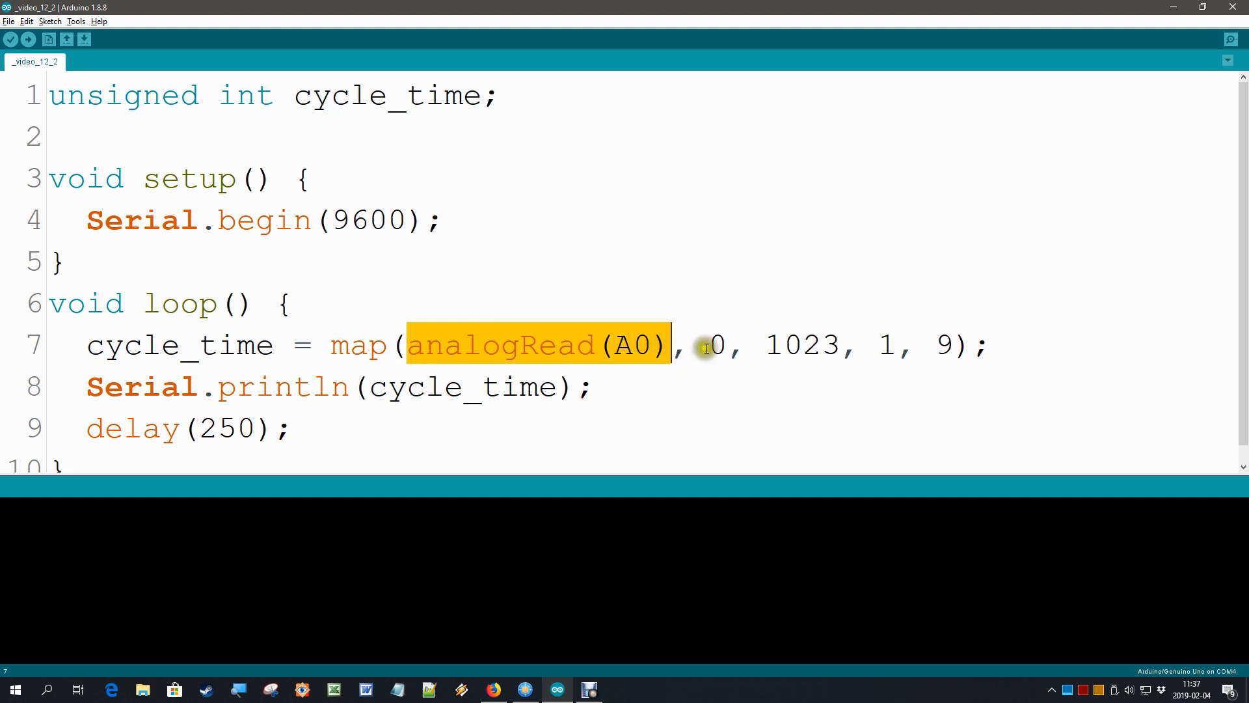
left_click_drag(708, 345, 841, 345)
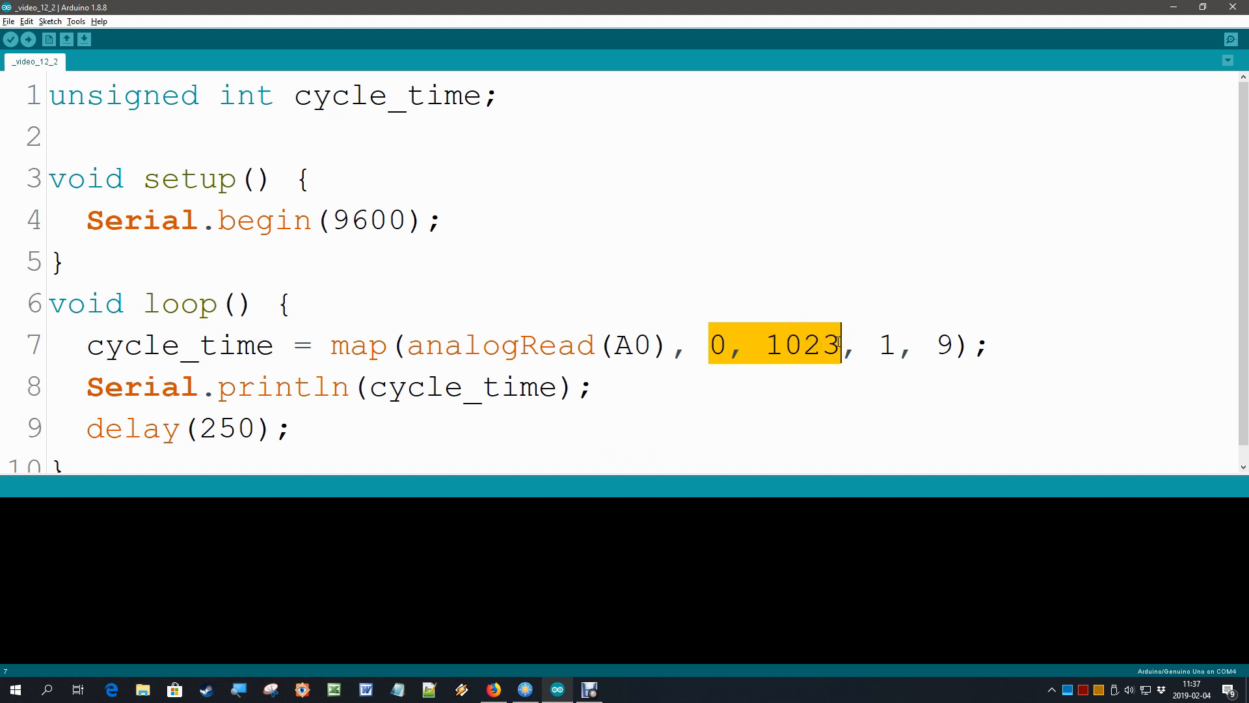
left_click(875, 344)
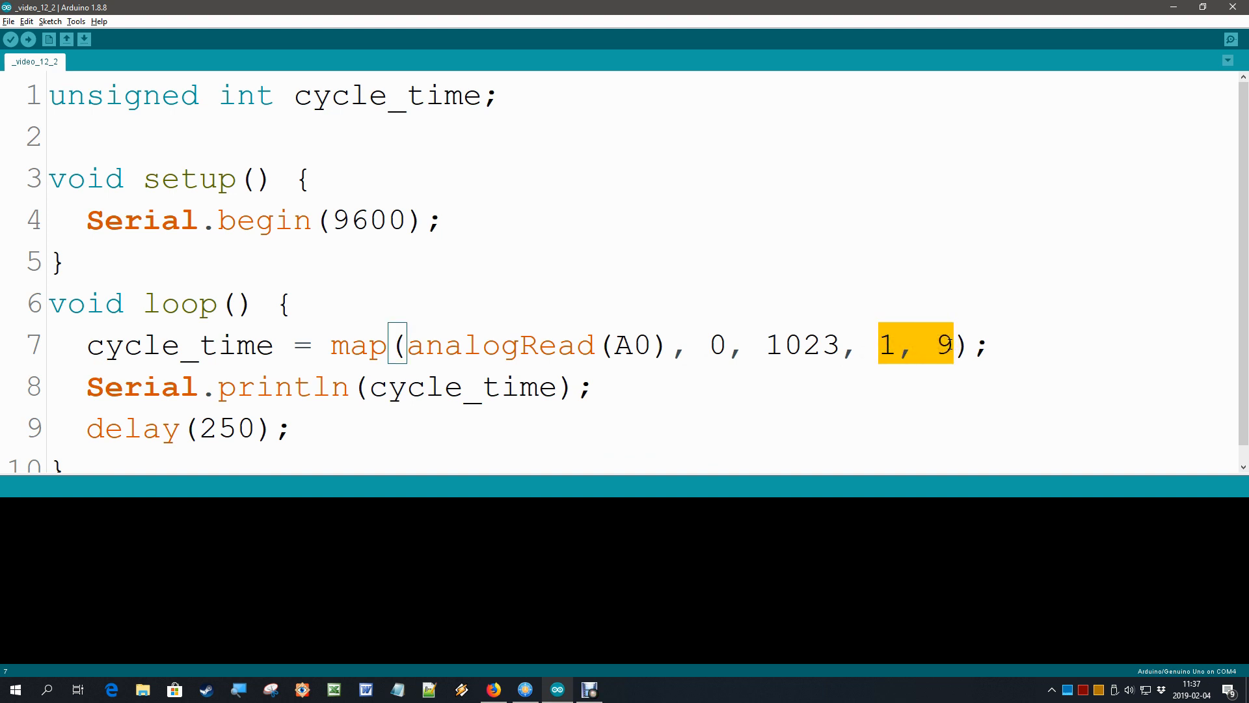
mouse_move(333, 343)
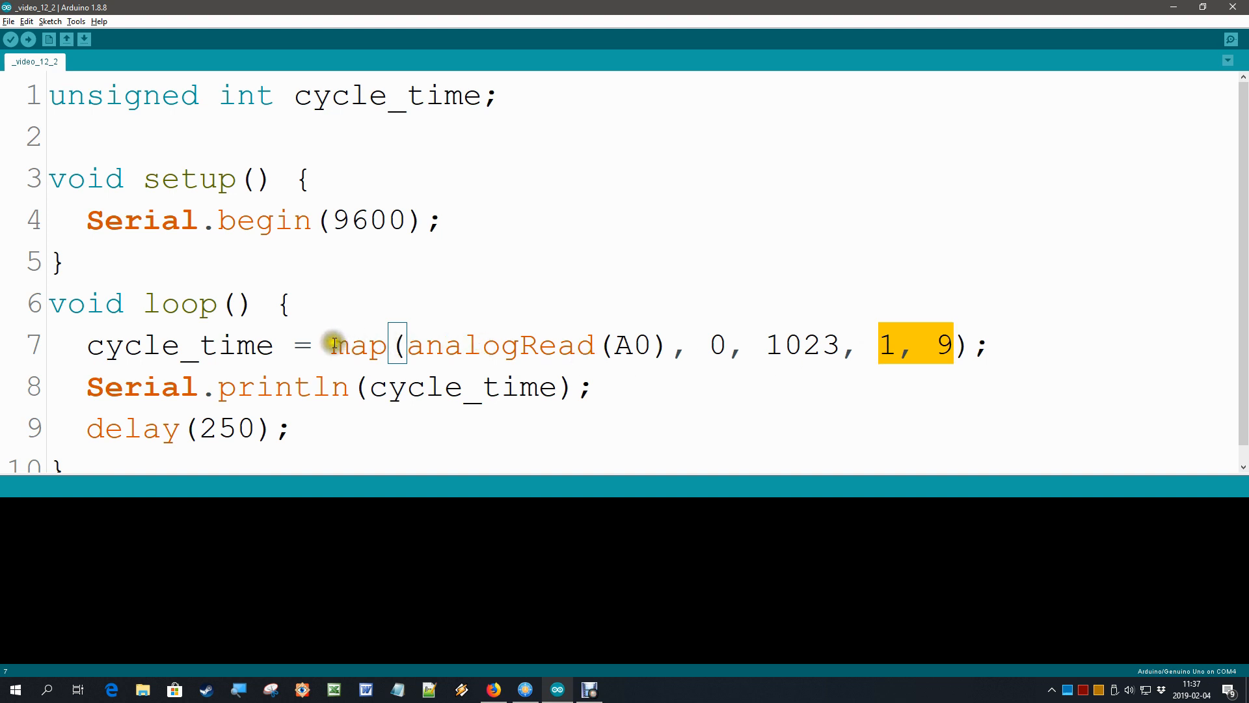
double_click(356, 345)
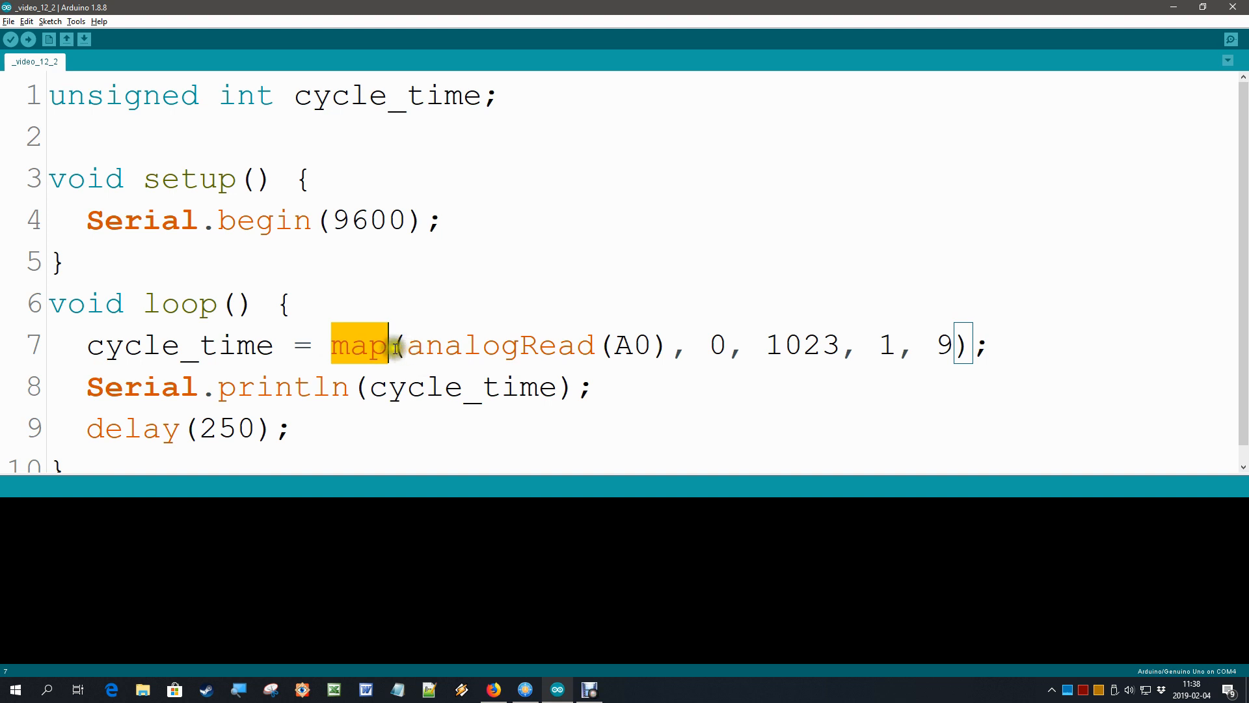
double_click(175, 344)
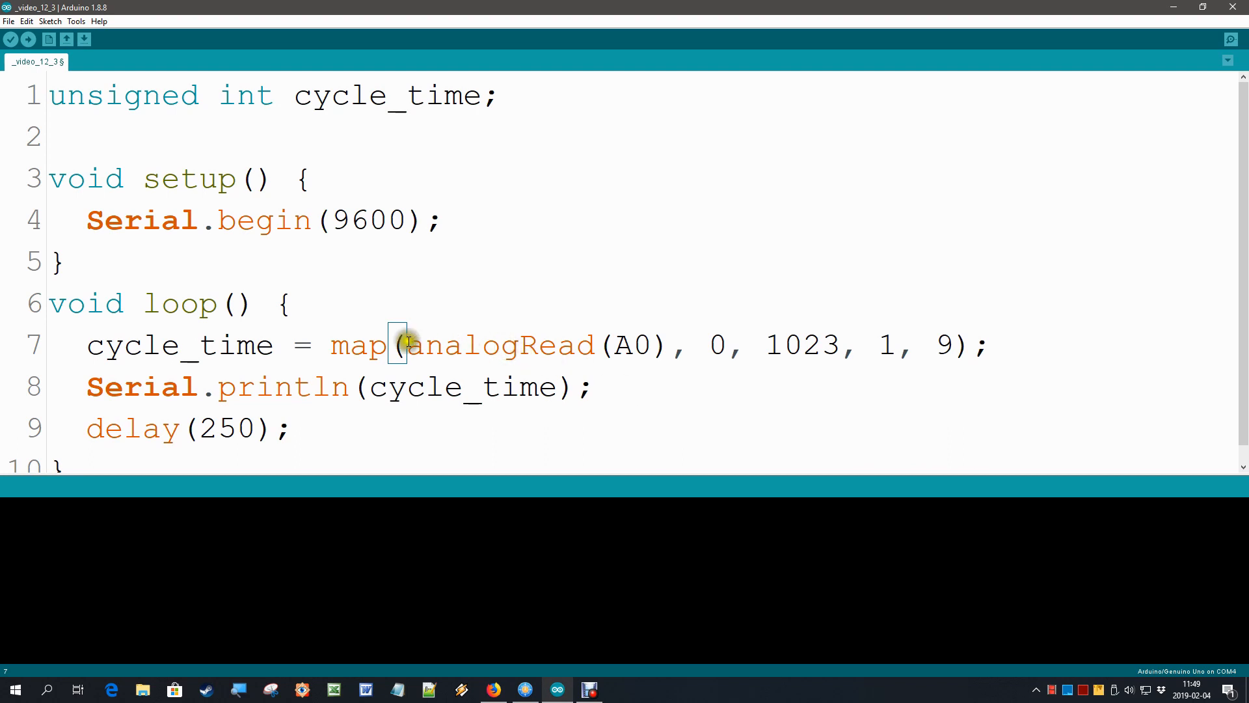
double_click(359, 345)
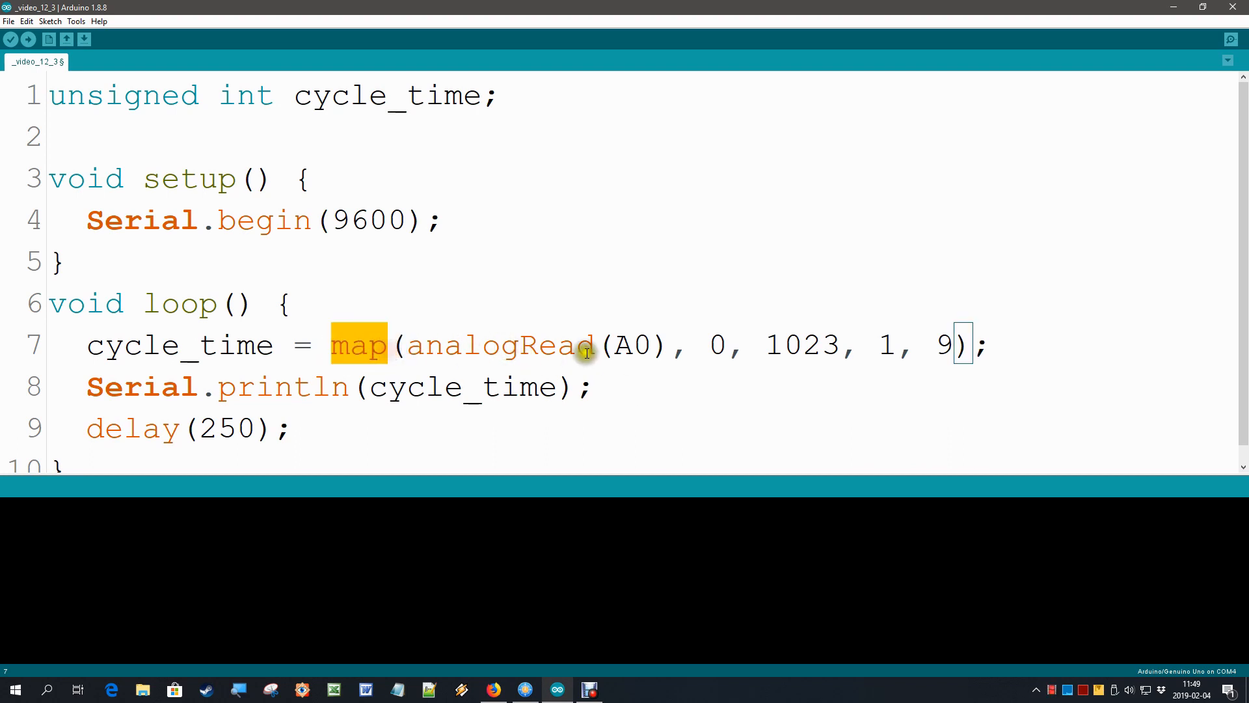
mouse_move(776, 338)
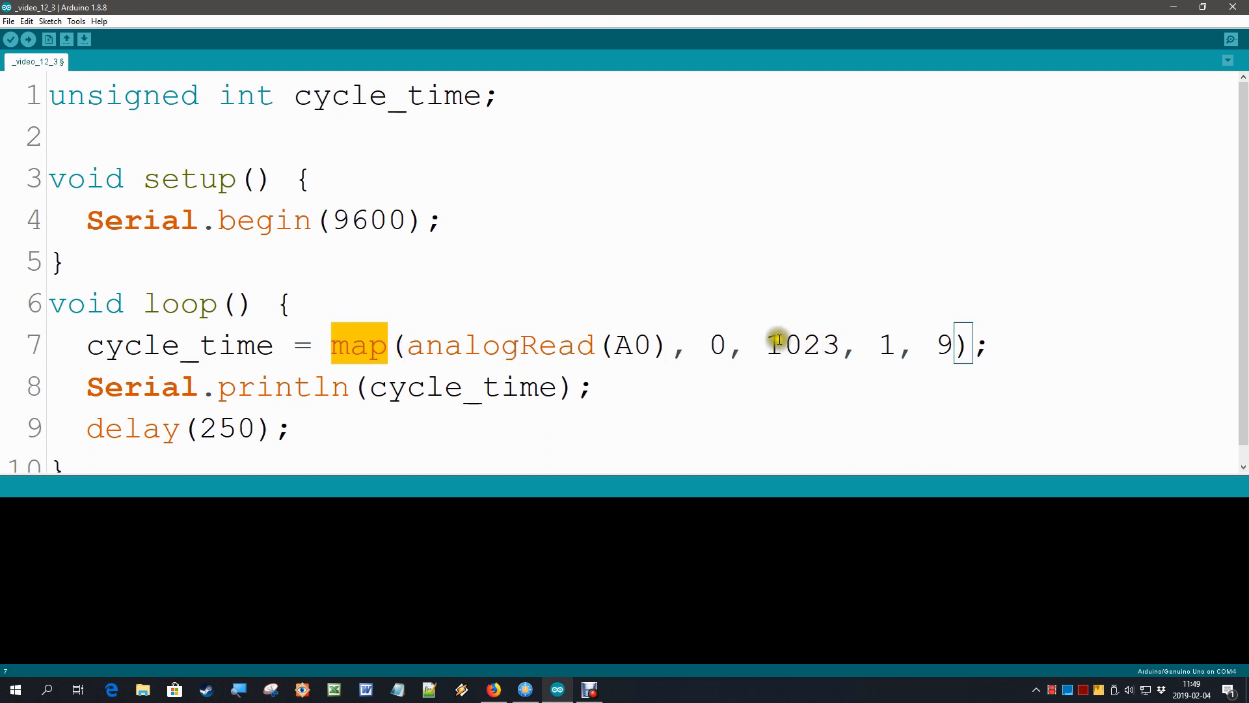
double_click(801, 344)
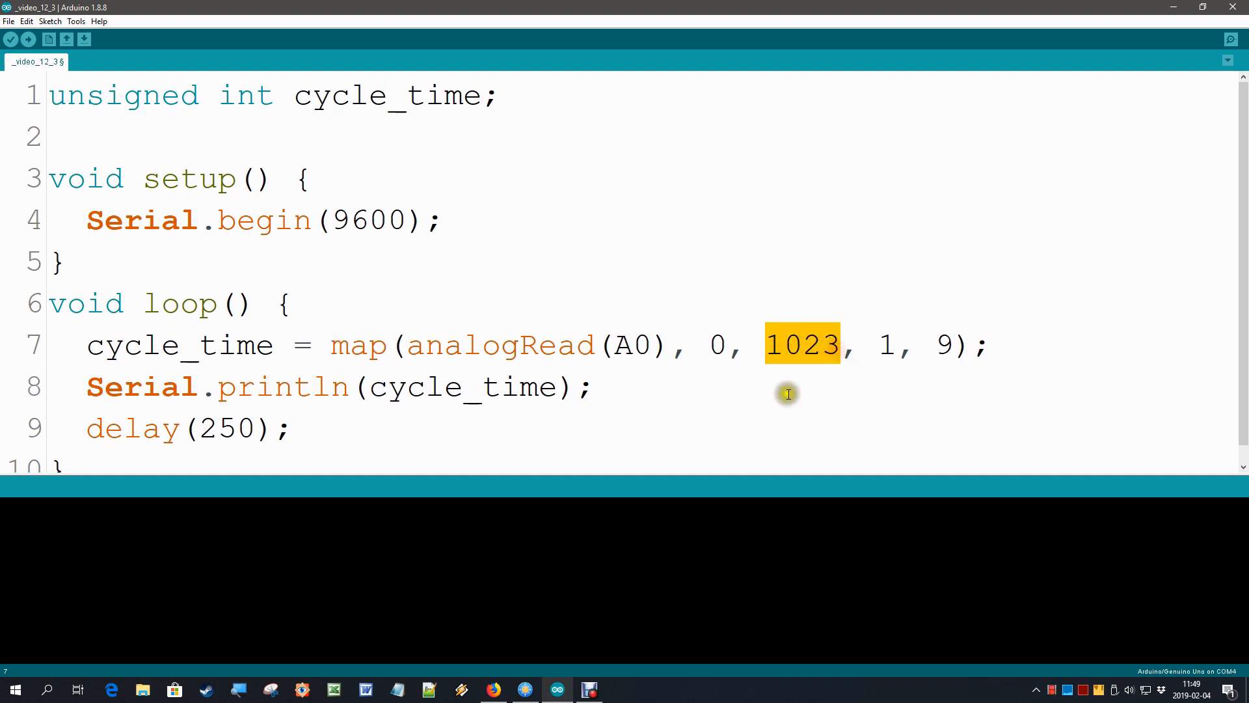
mouse_move(824, 355)
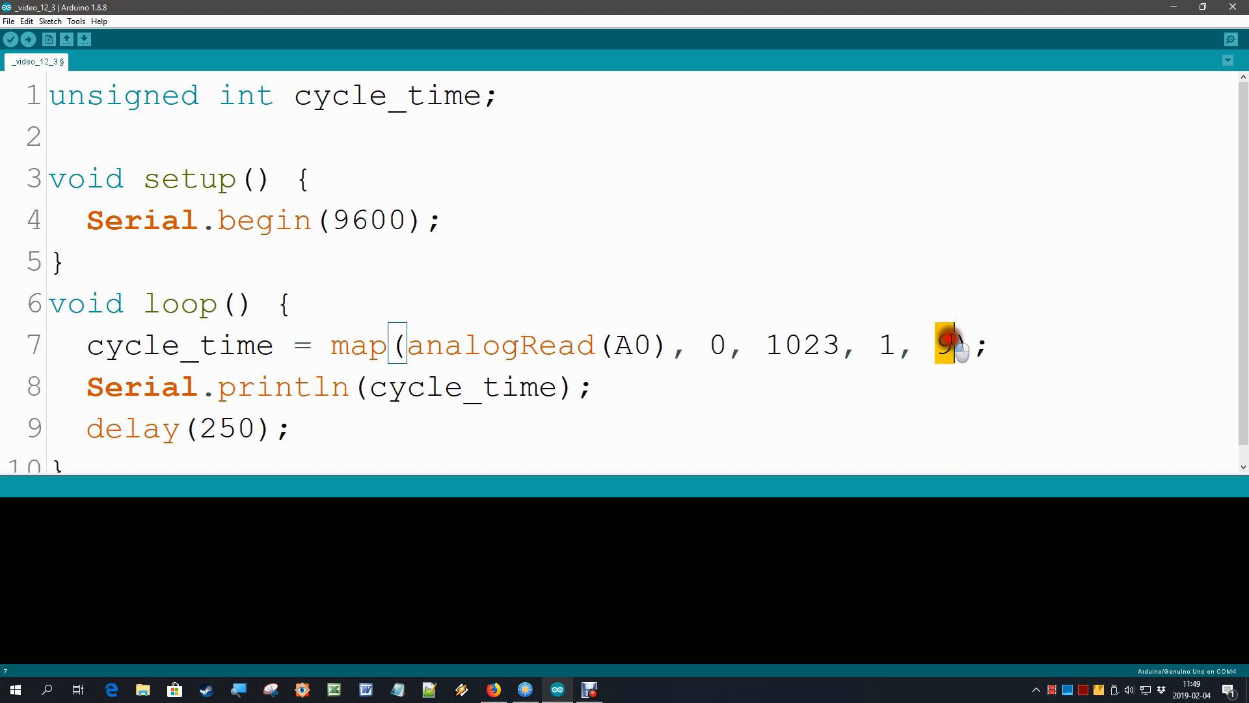
Step: Change the map call's upper output to 10 and upper input to 1024
double_click(942, 343)
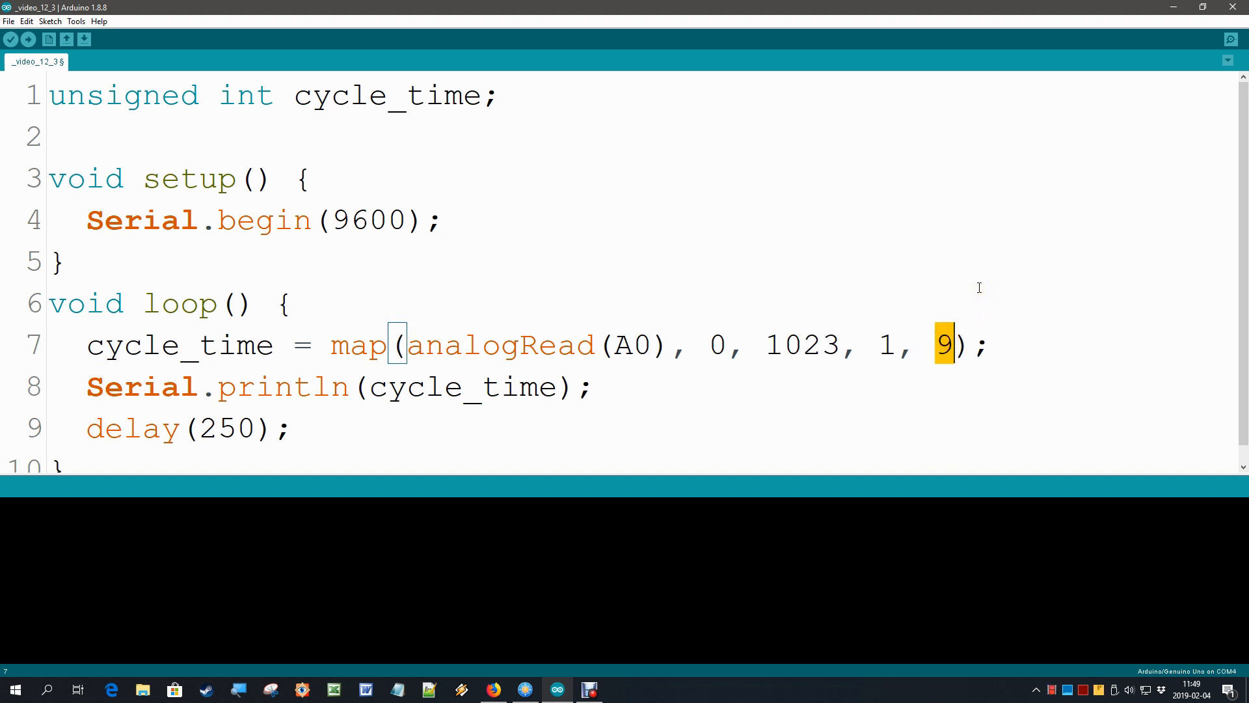
mouse_move(830, 344)
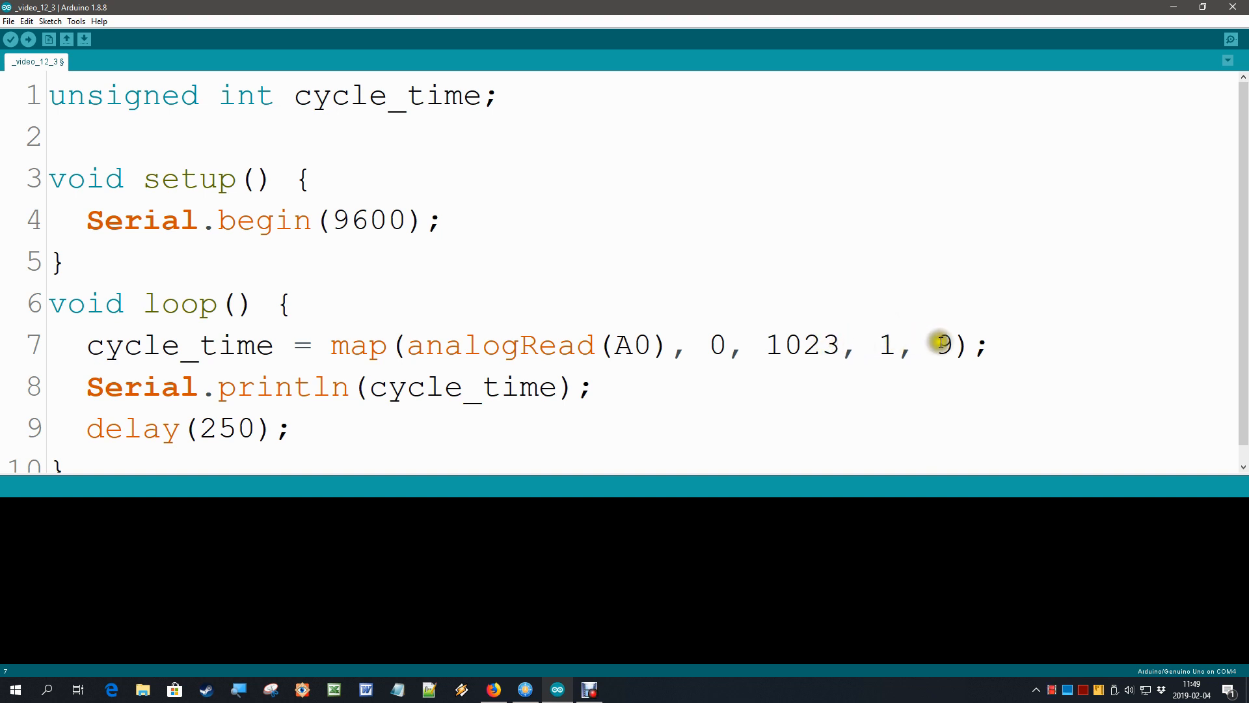
mouse_move(848, 386)
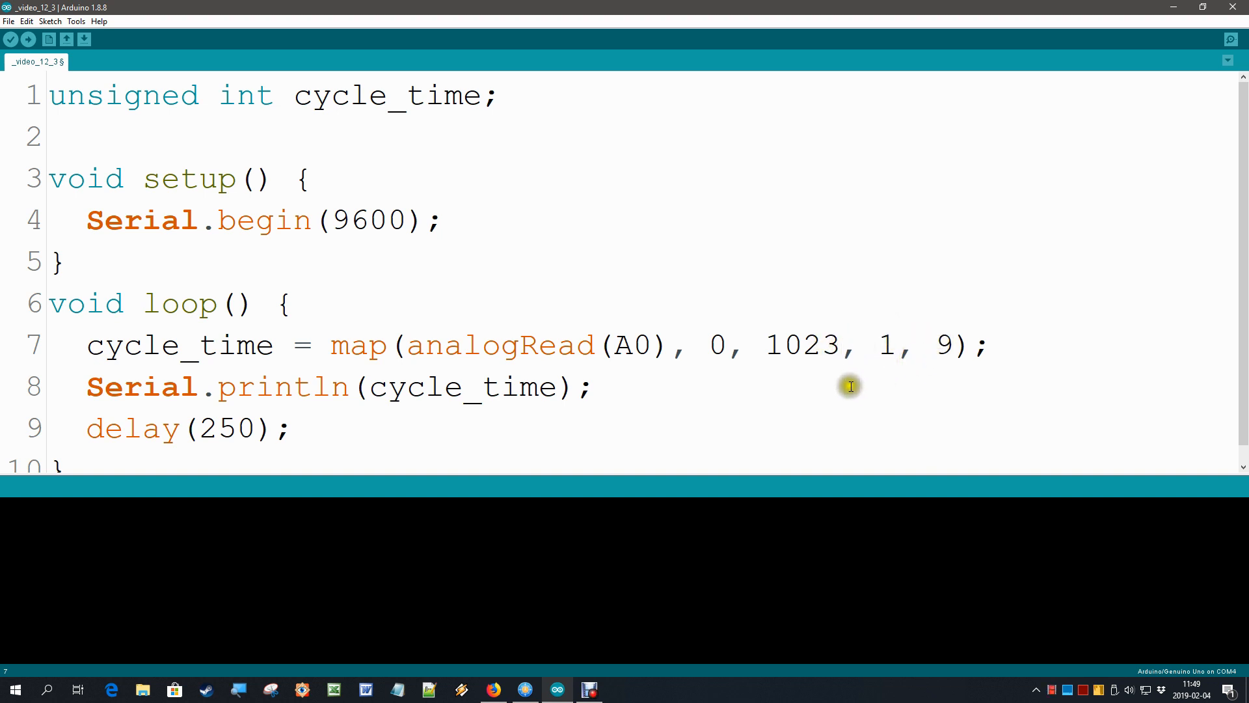
mouse_move(931, 336)
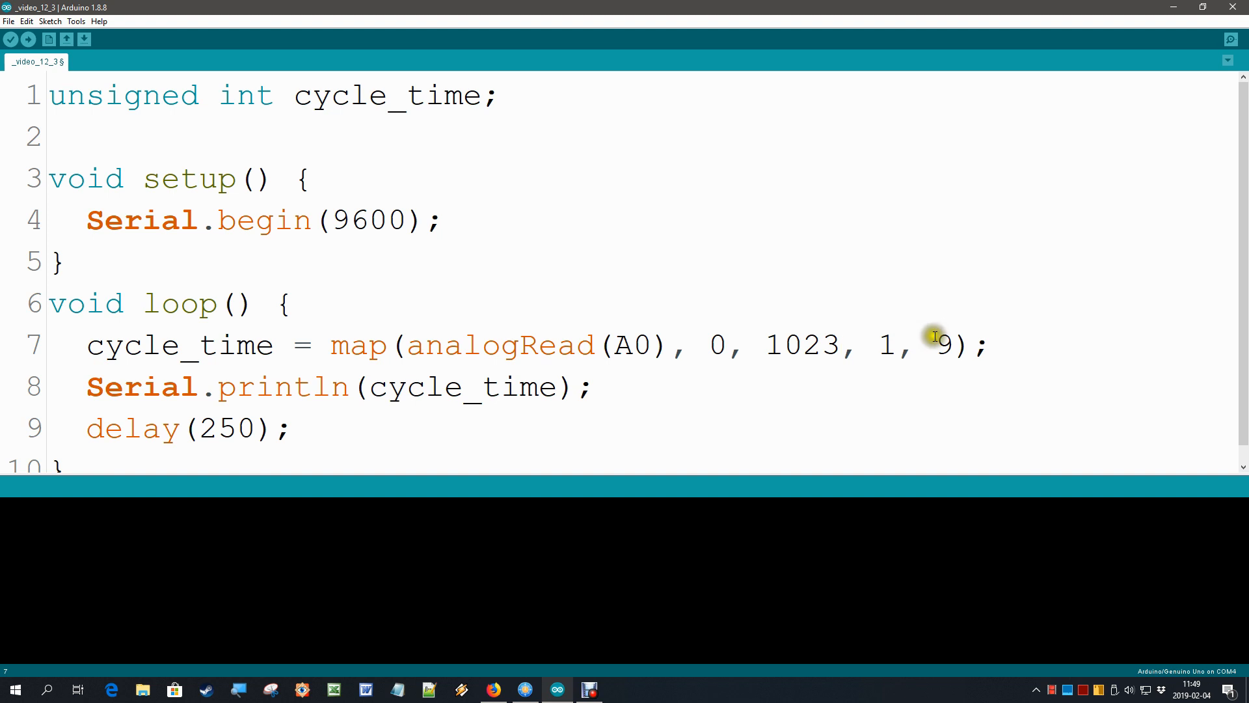
double_click(942, 343)
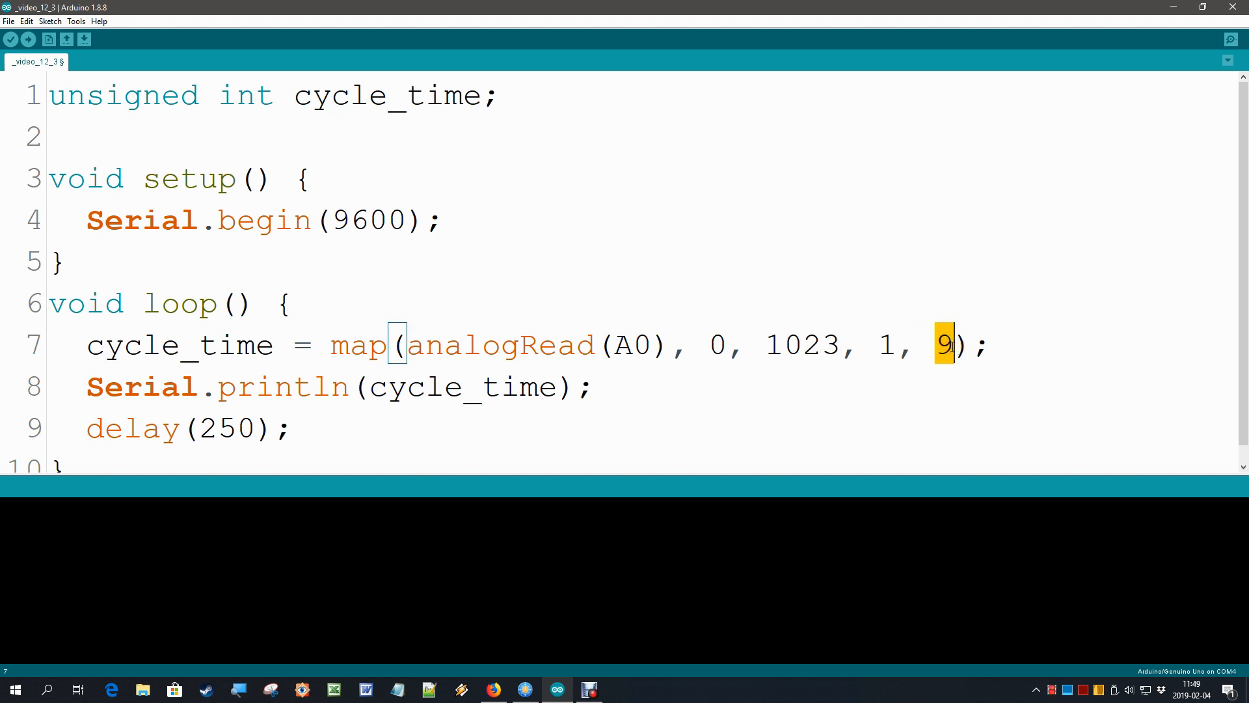
type("10")
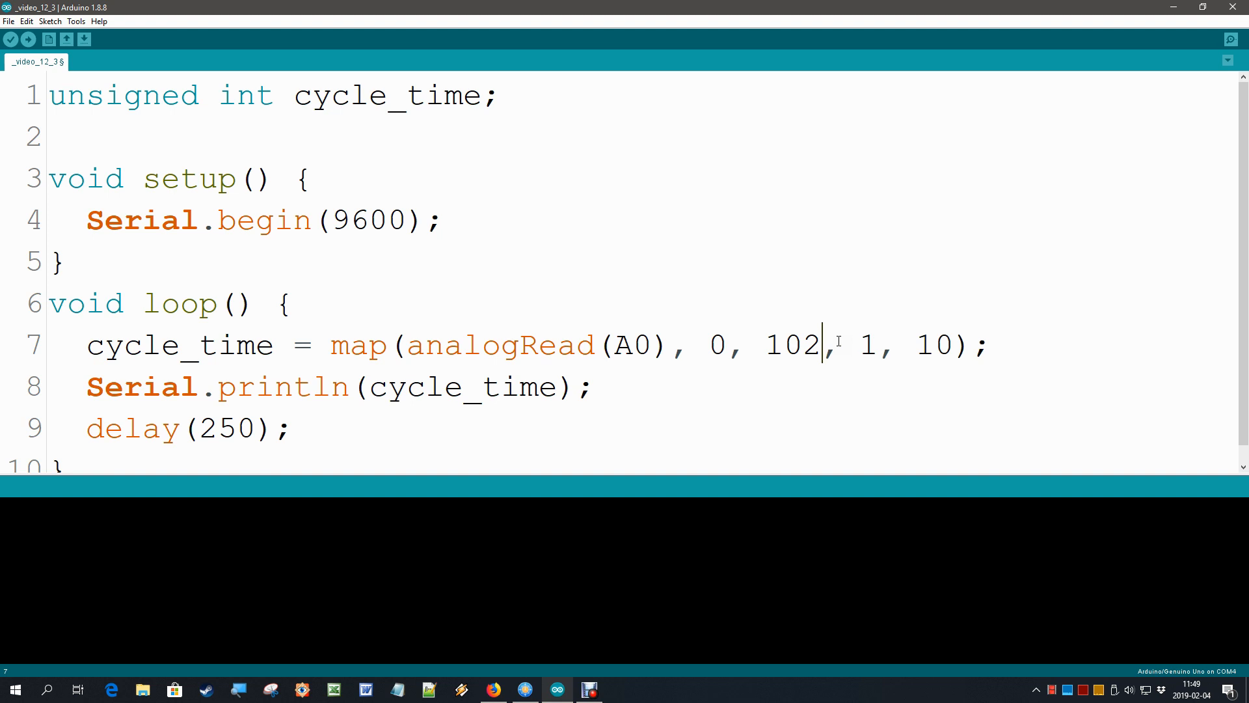
type("4")
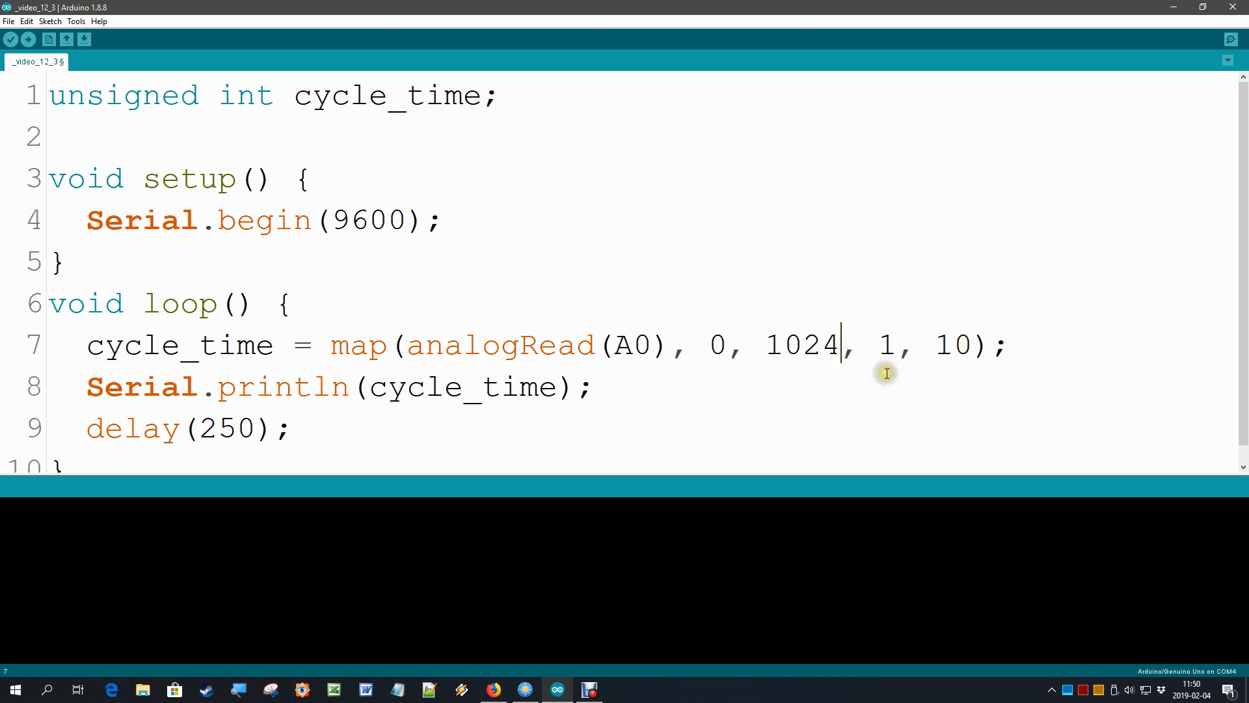
mouse_move(806, 277)
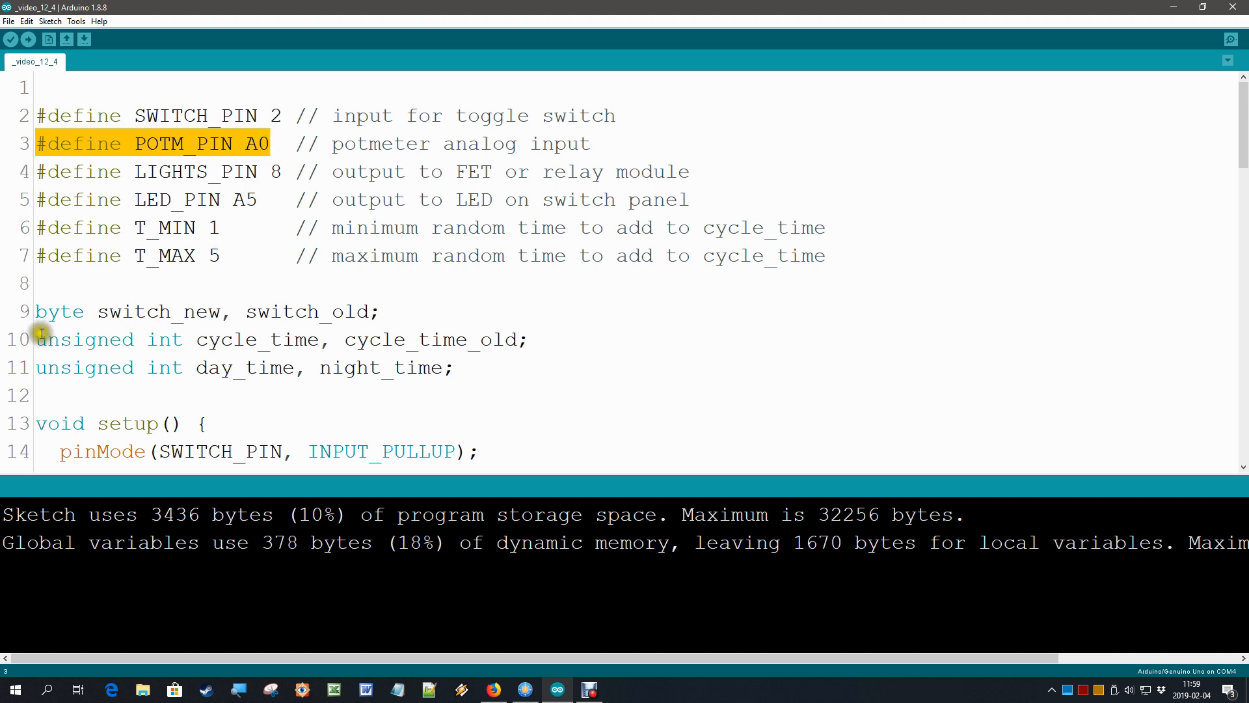
left_click_drag(38, 339, 454, 367)
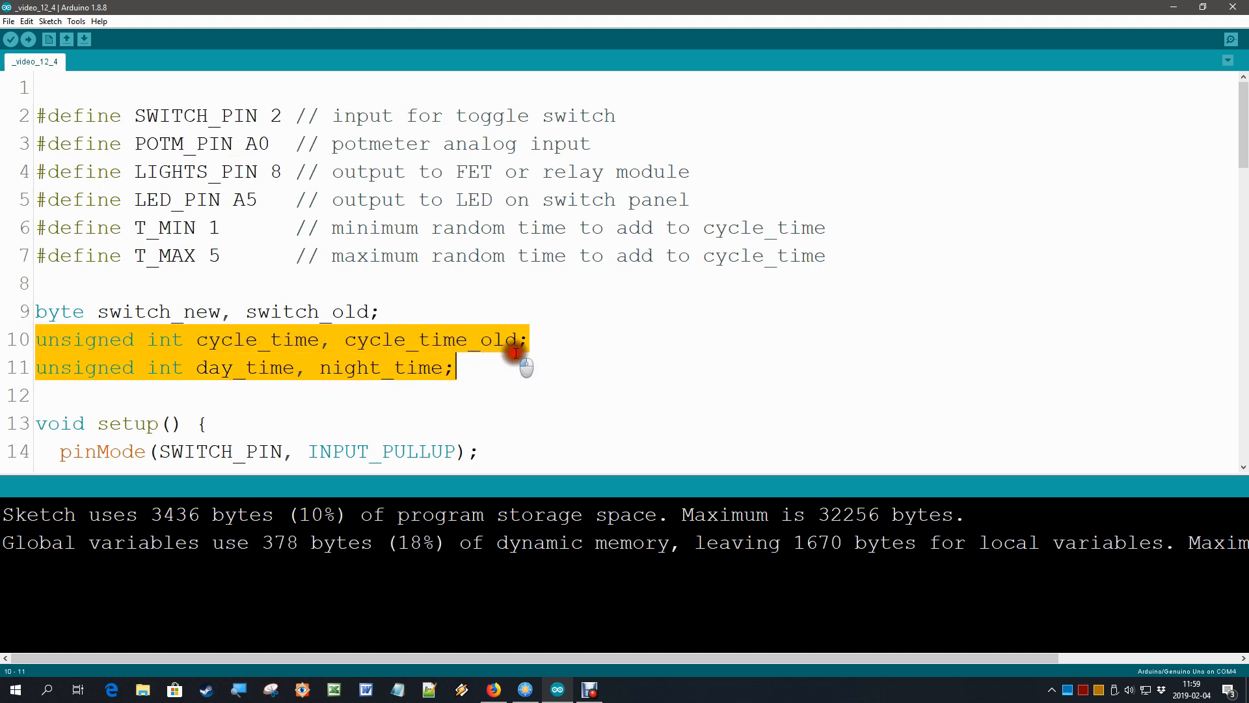
left_click(437, 338)
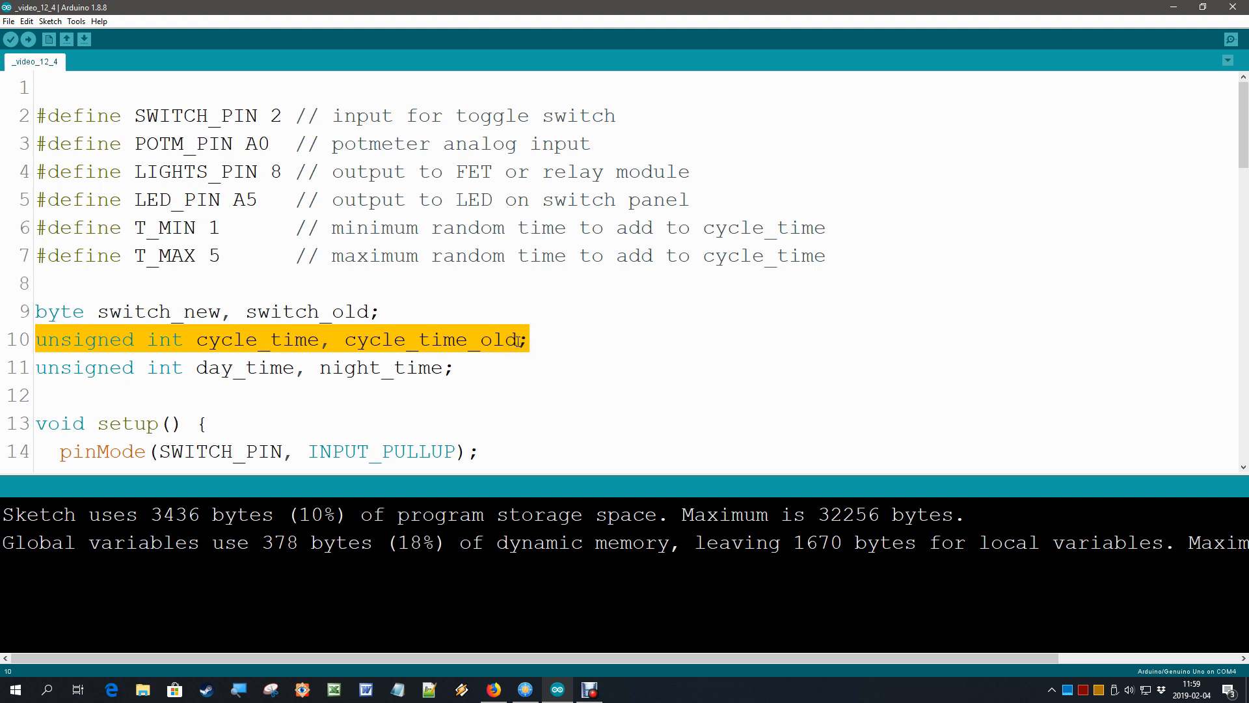
mouse_move(96, 315)
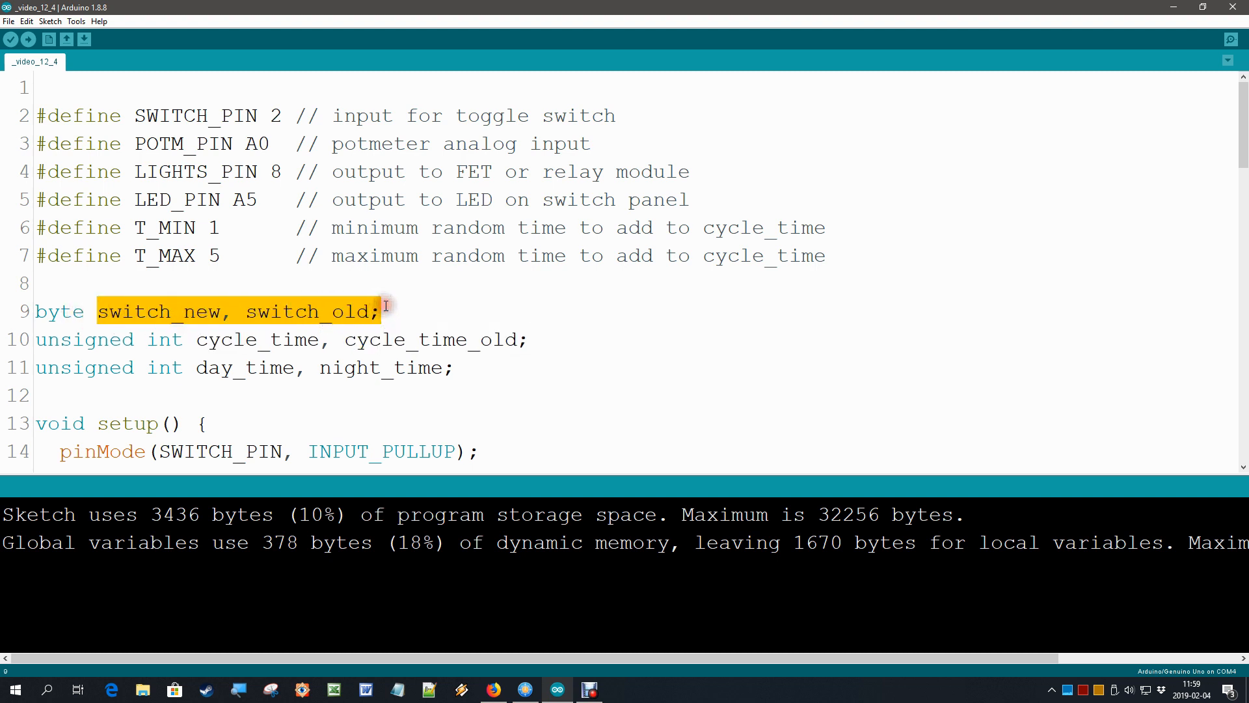
mouse_move(439, 312)
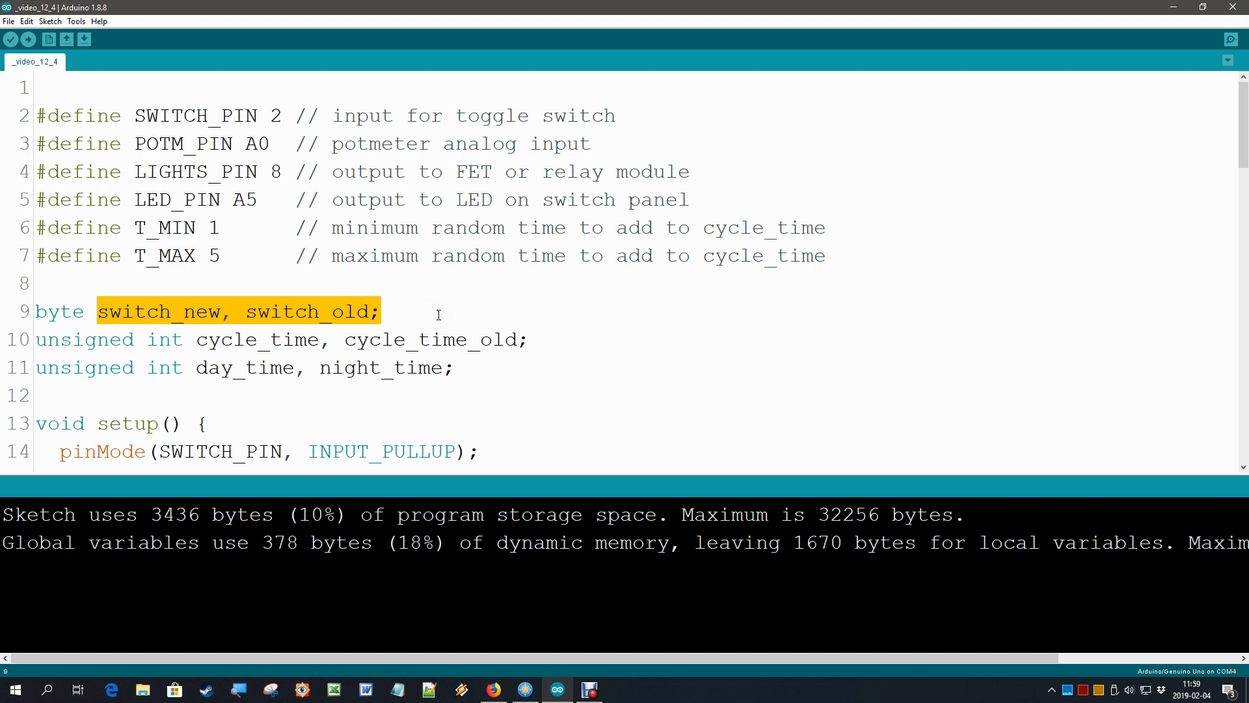
scroll("down", 3)
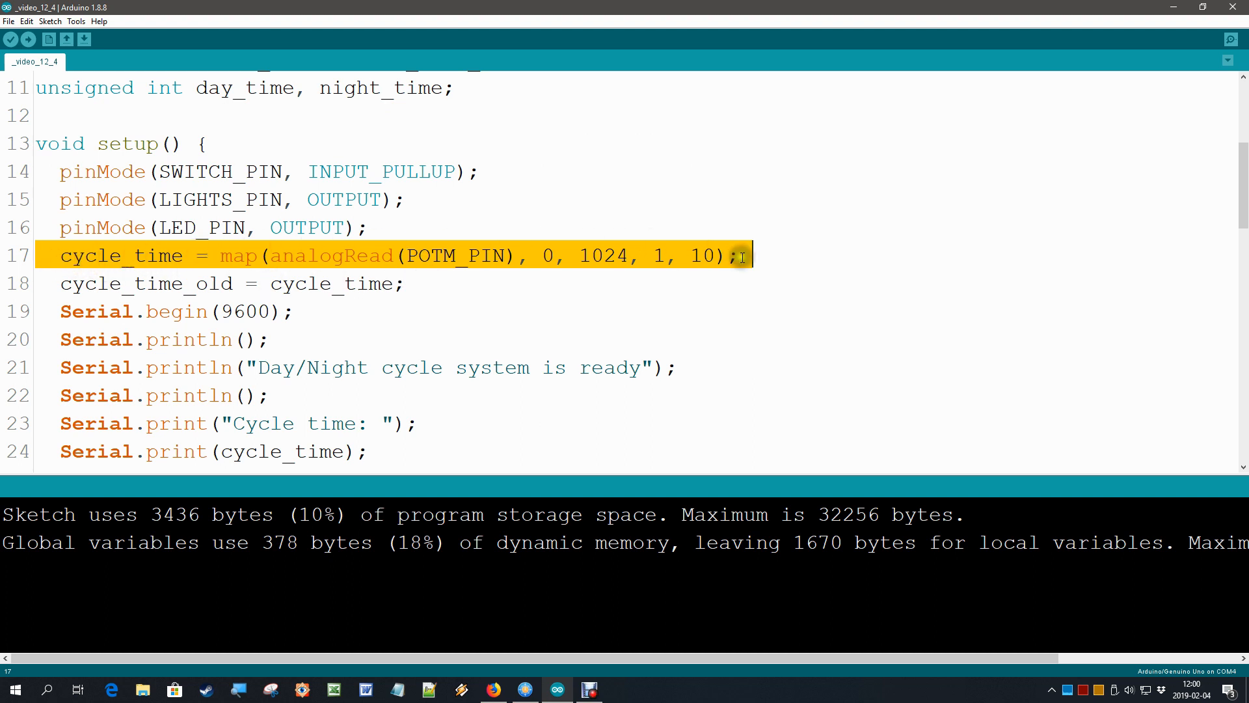
mouse_move(39, 283)
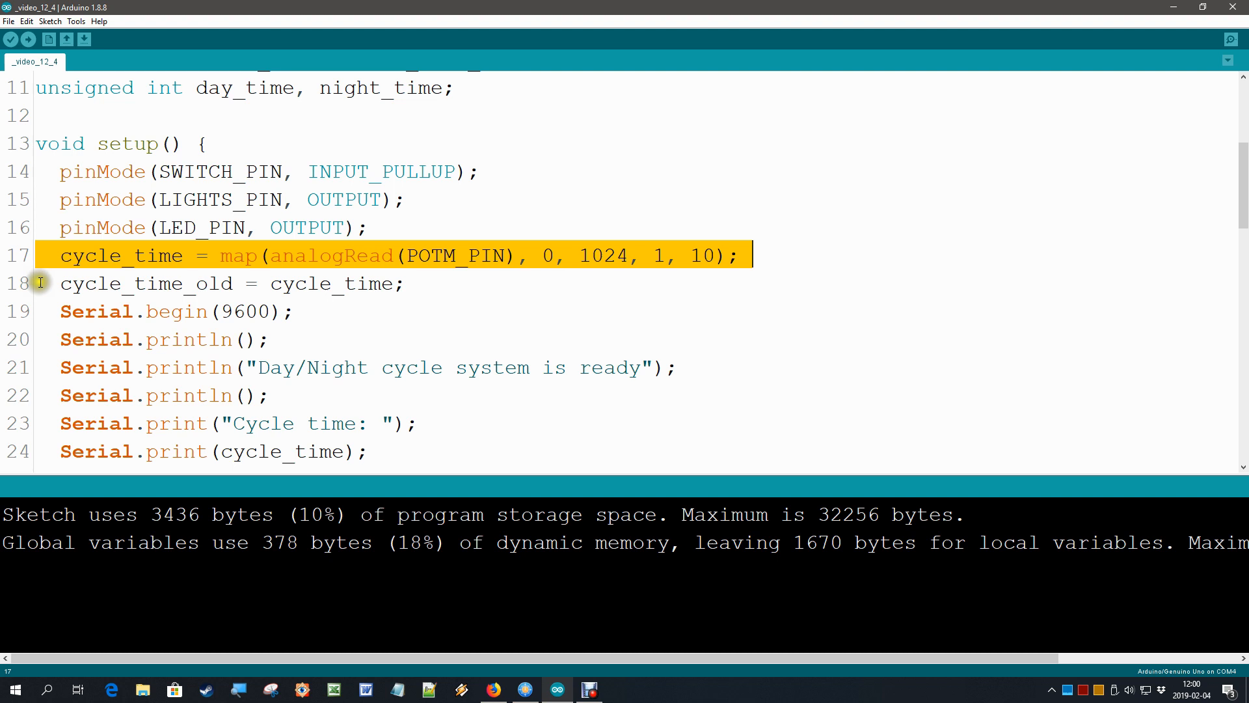
left_click(404, 284)
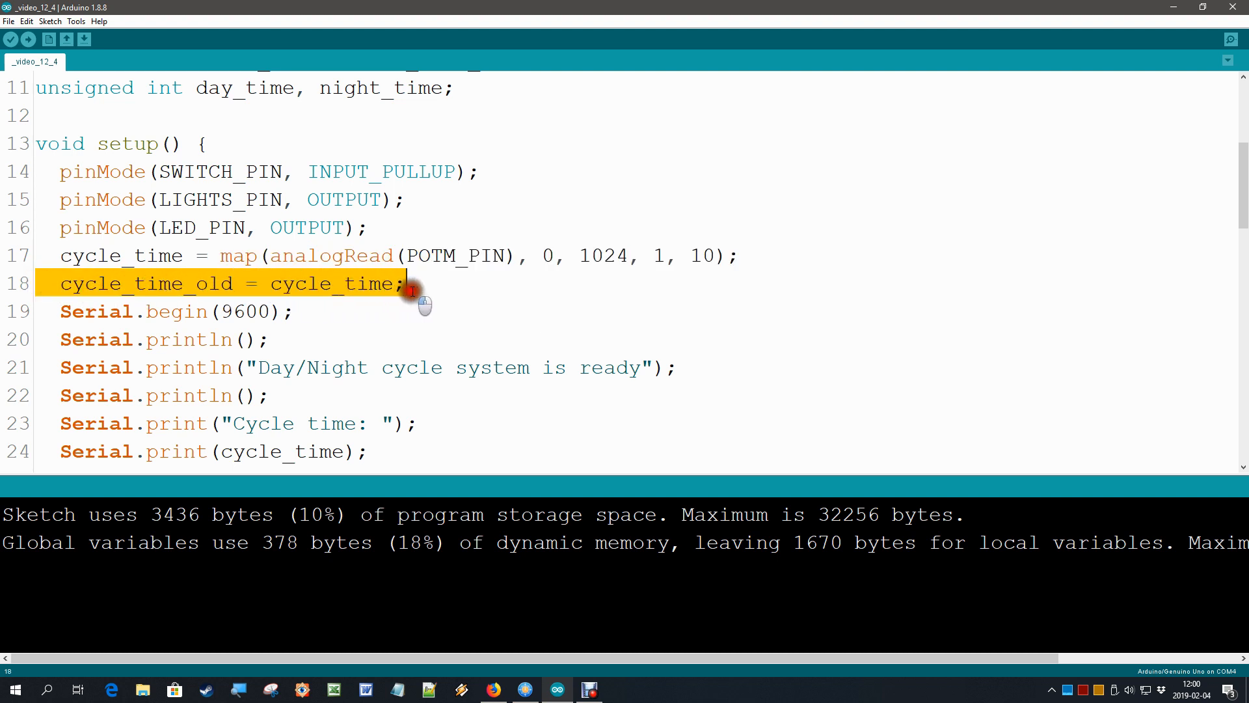
mouse_move(670, 250)
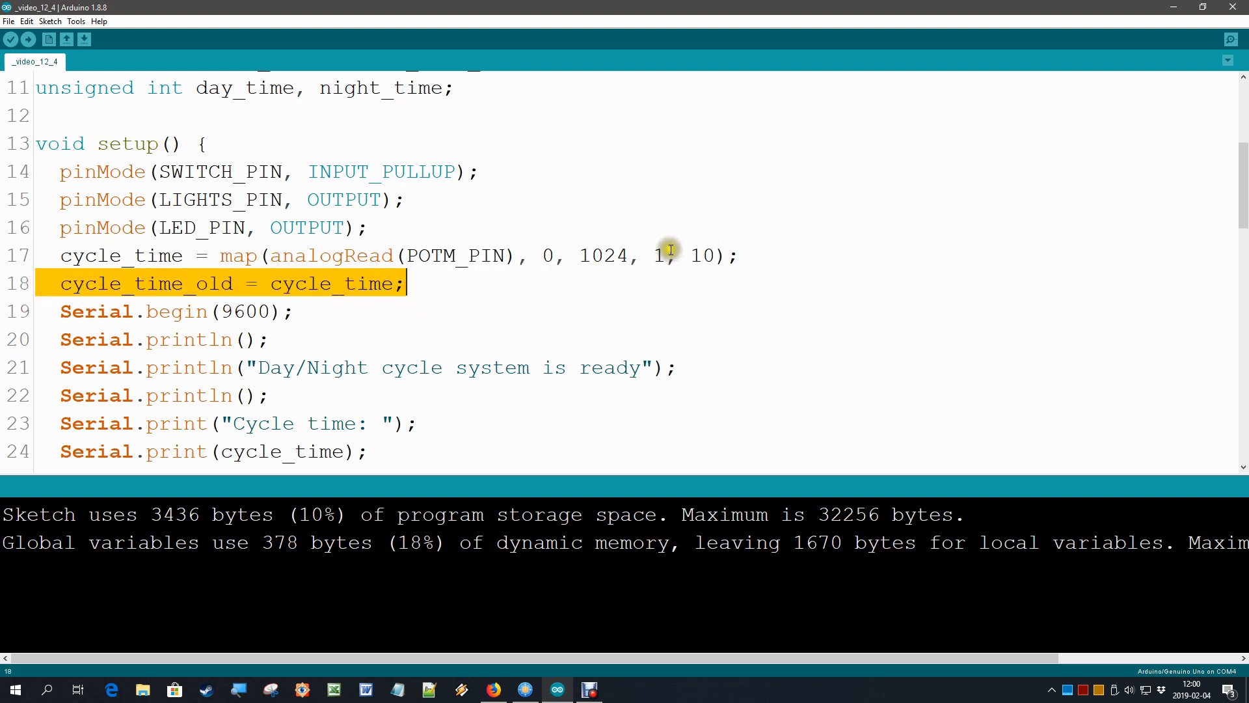
mouse_move(633, 277)
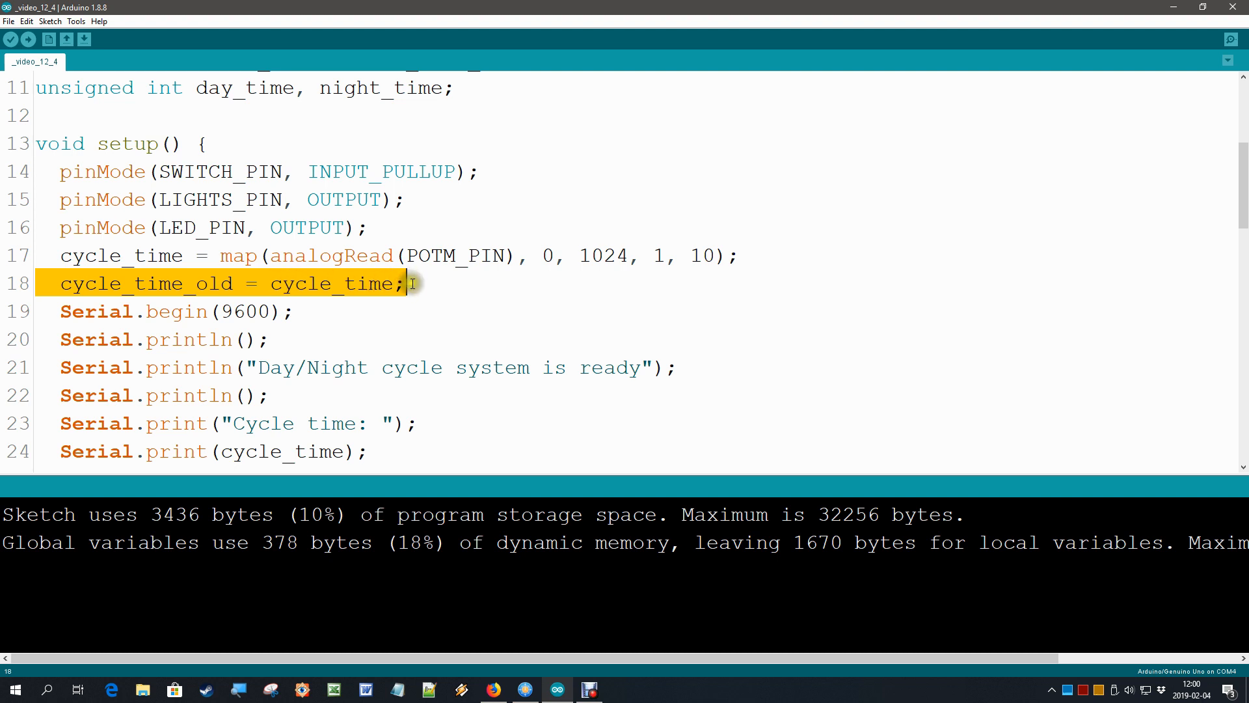
mouse_move(419, 288)
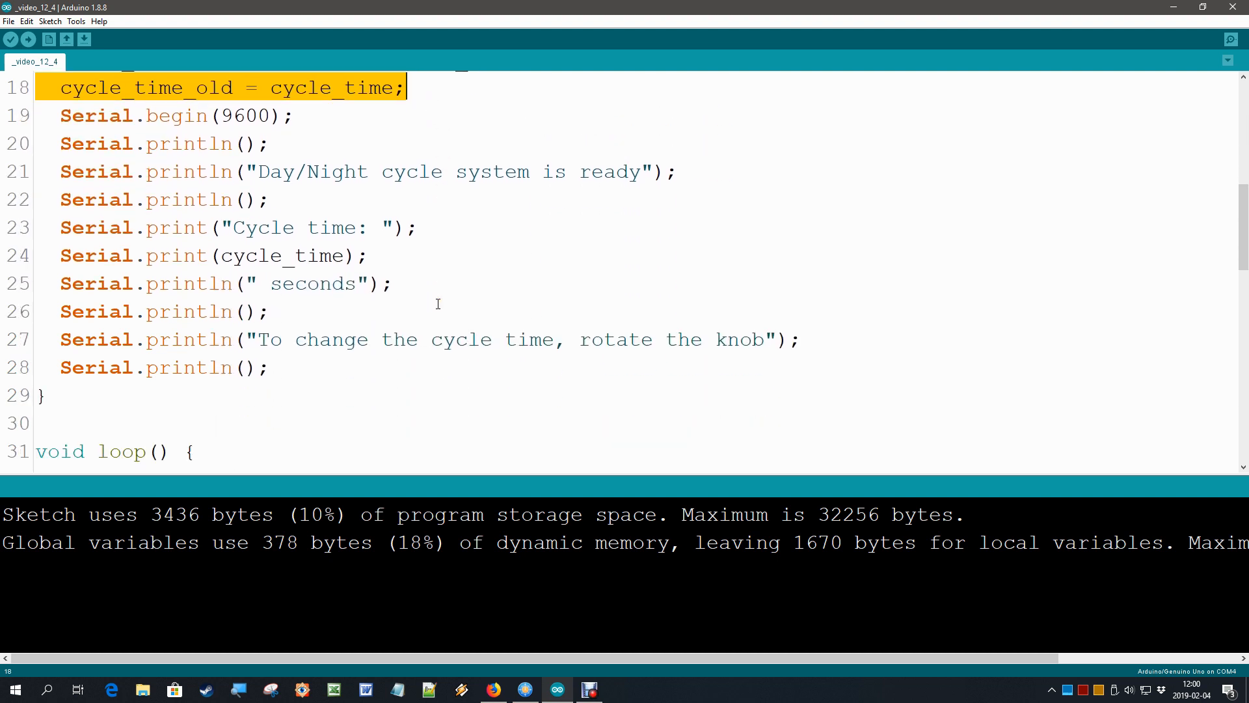
scroll("down", 3)
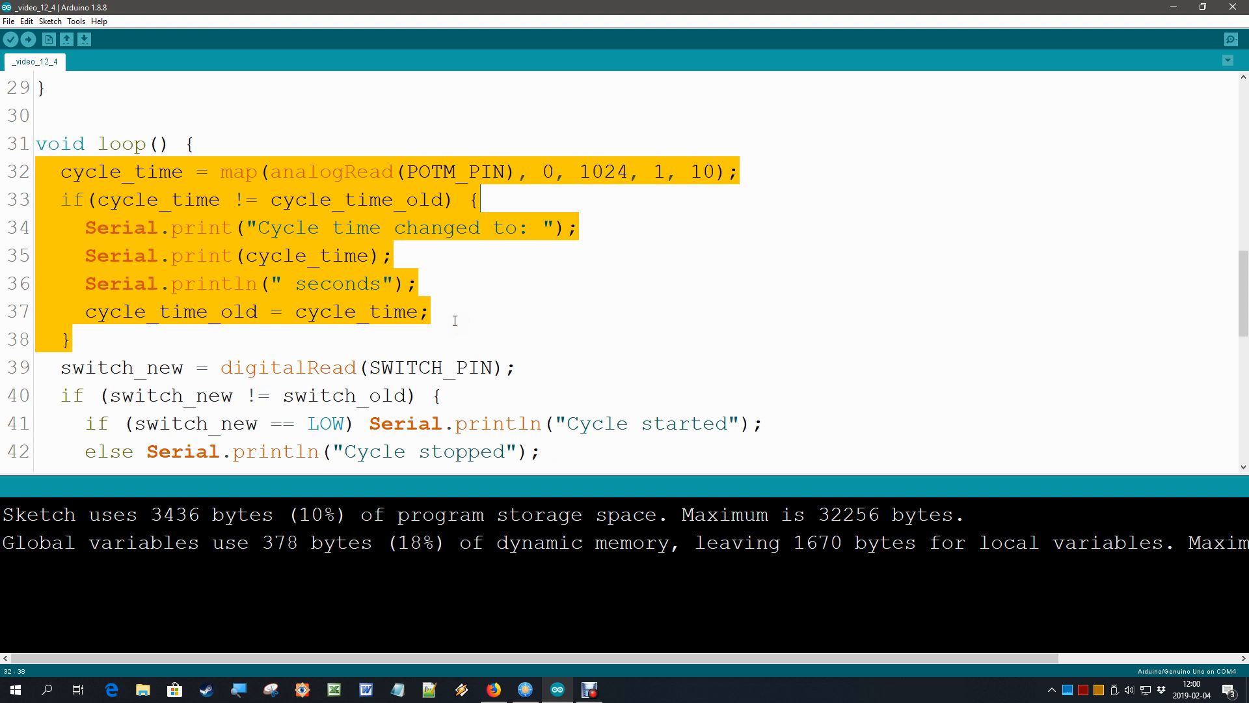
left_click(182, 213)
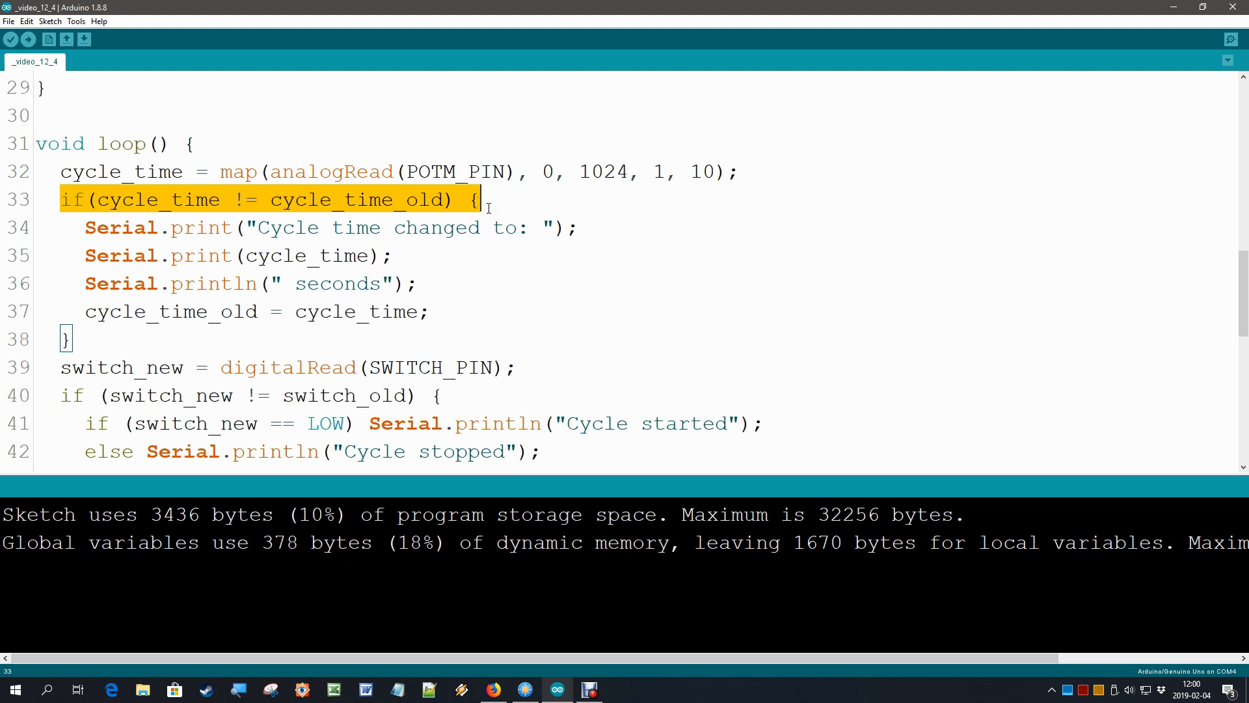
mouse_move(43, 226)
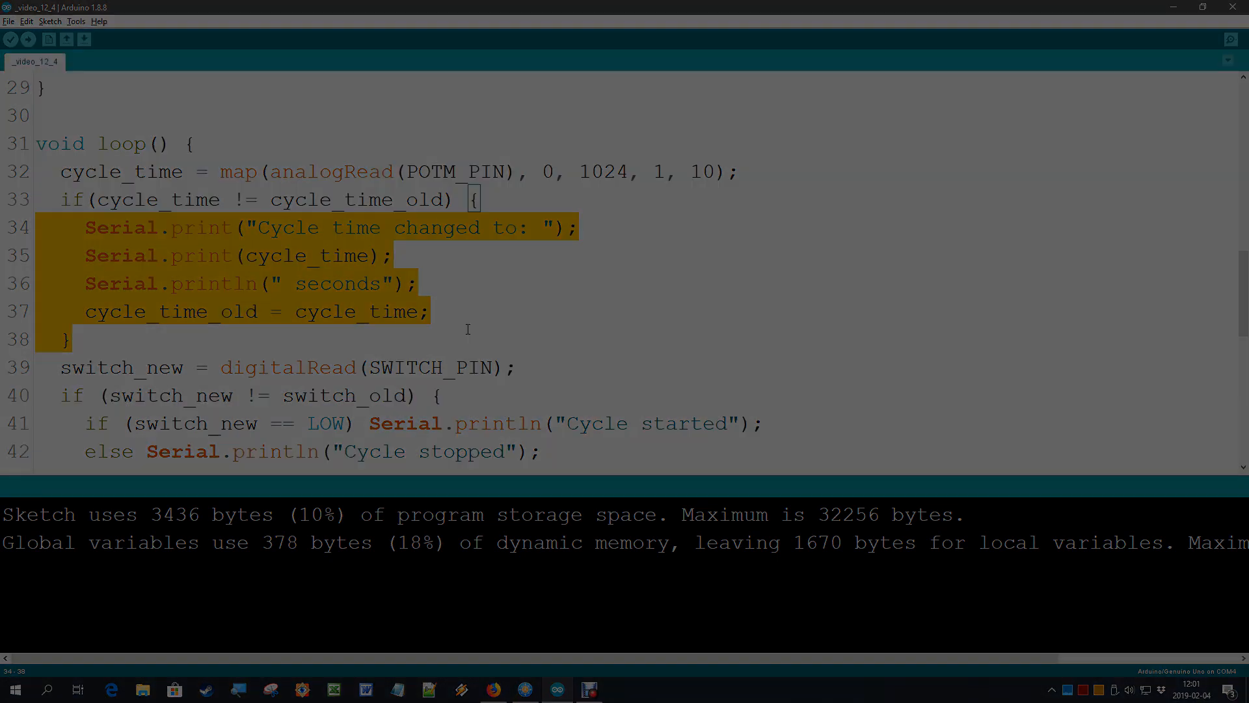
Step: Show the Serial Monitor reporting system ready, 4-second cycle time and cycle stopped
left_click(1231, 39)
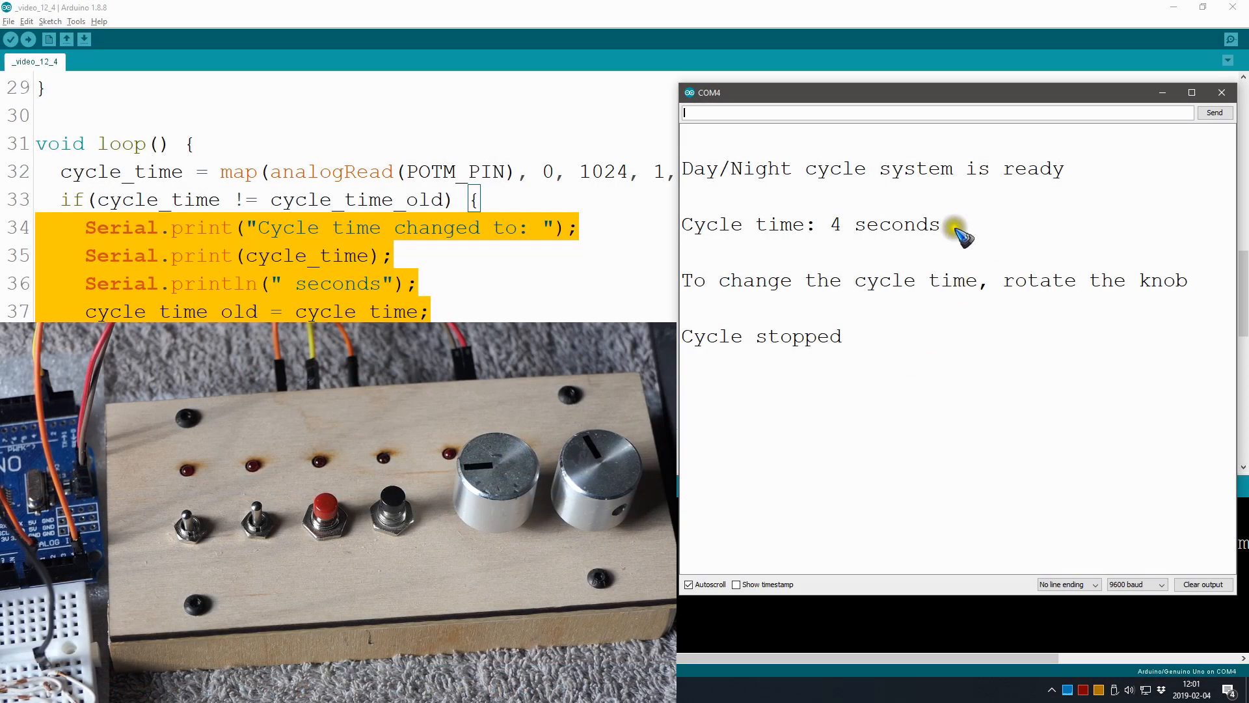
mouse_move(832, 208)
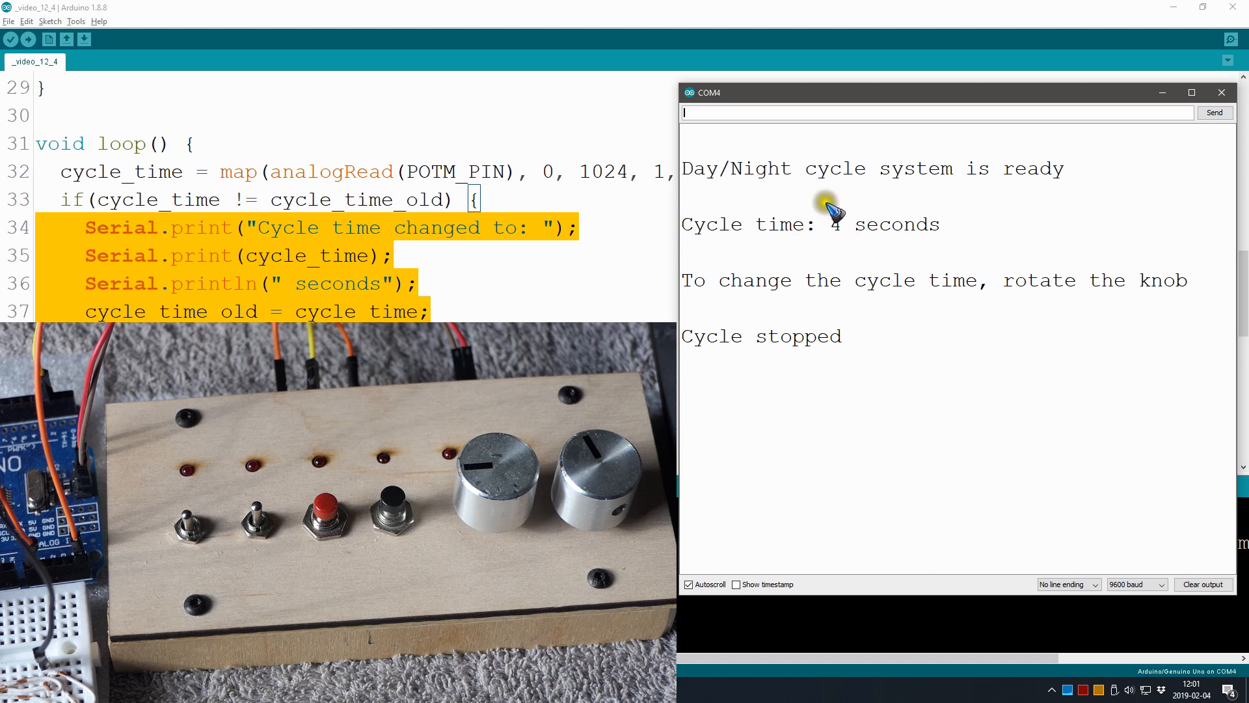
mouse_move(929, 239)
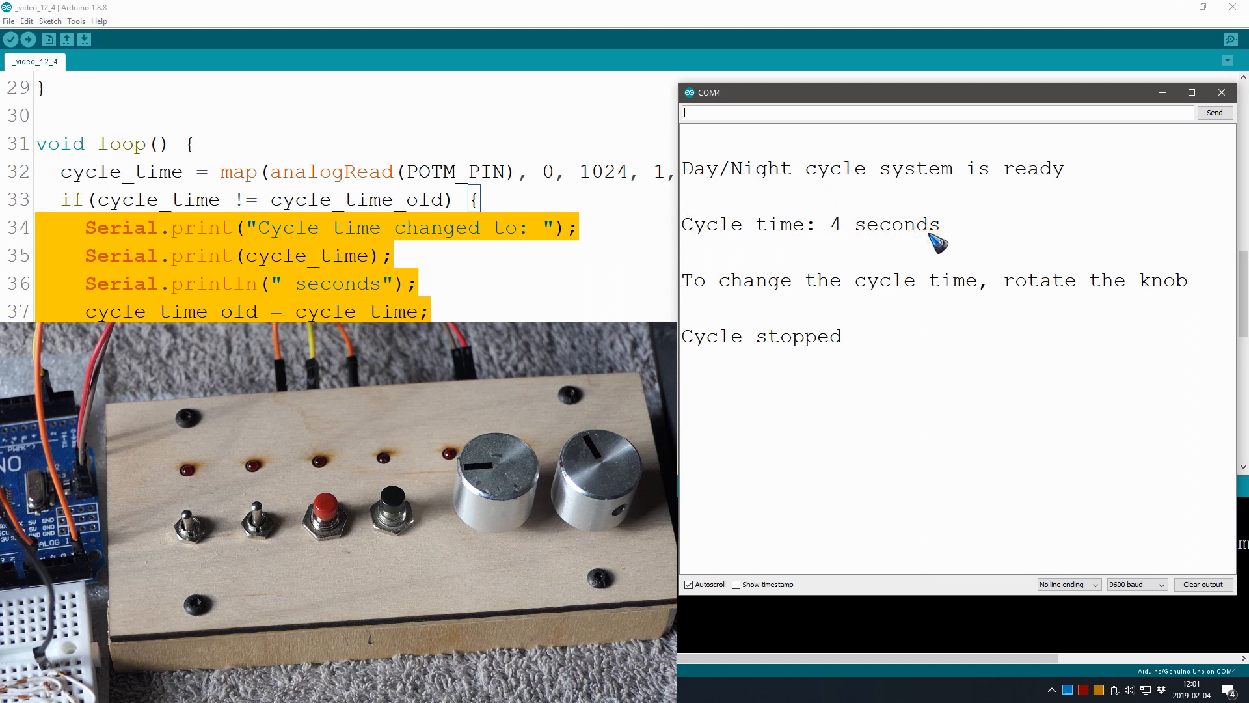
mouse_move(942, 255)
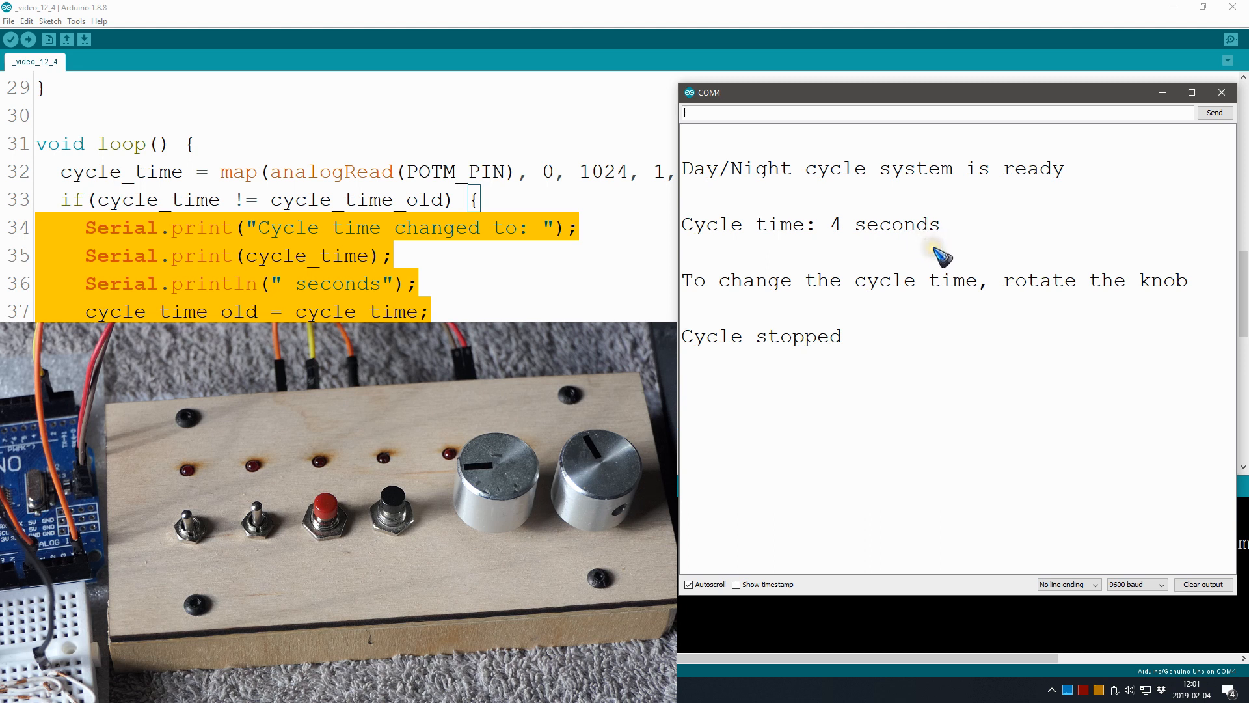
mouse_move(913, 273)
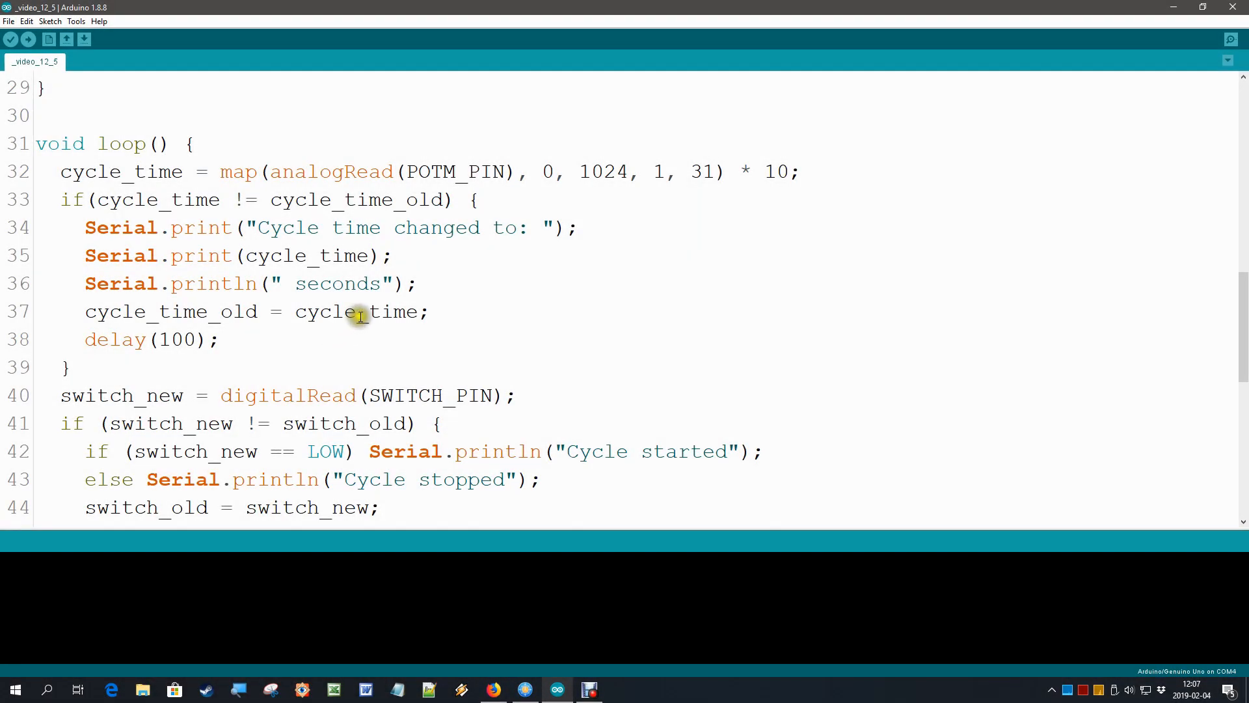
mouse_move(413, 333)
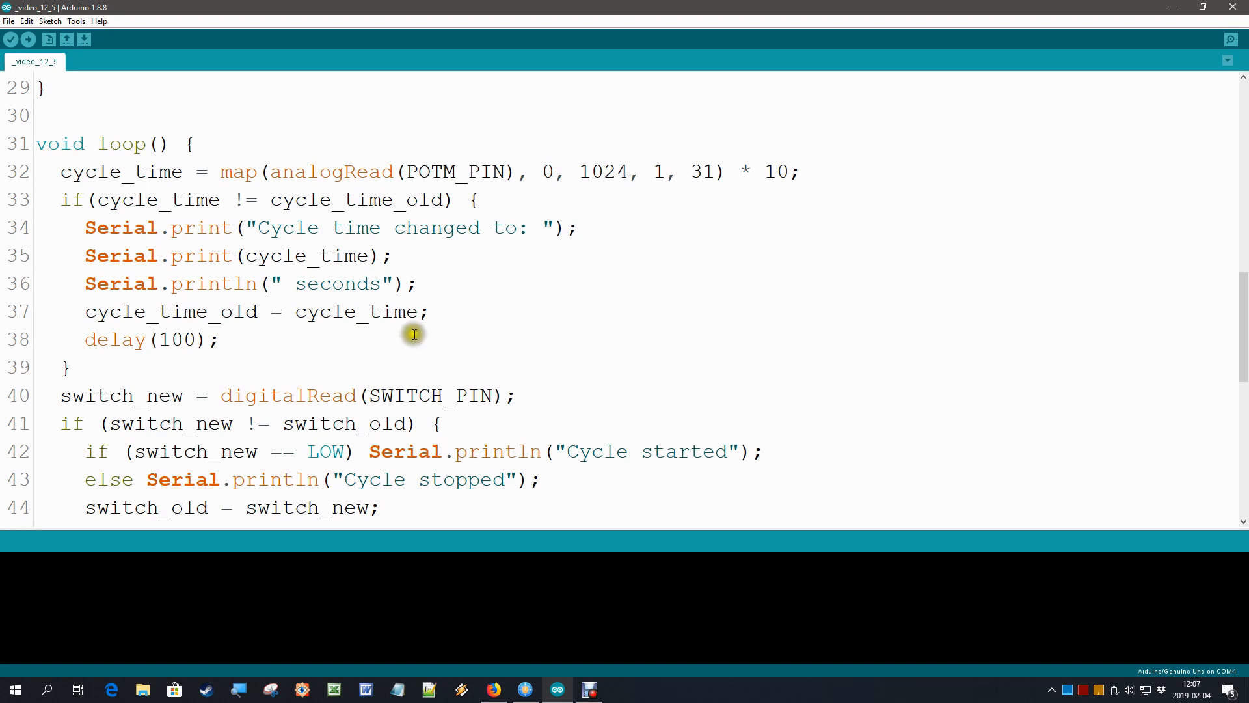
Step: Switch to sketch _video_12_5 with loop mapping A0 to 1–31 times 10 and delay(100)
left_click(54, 172)
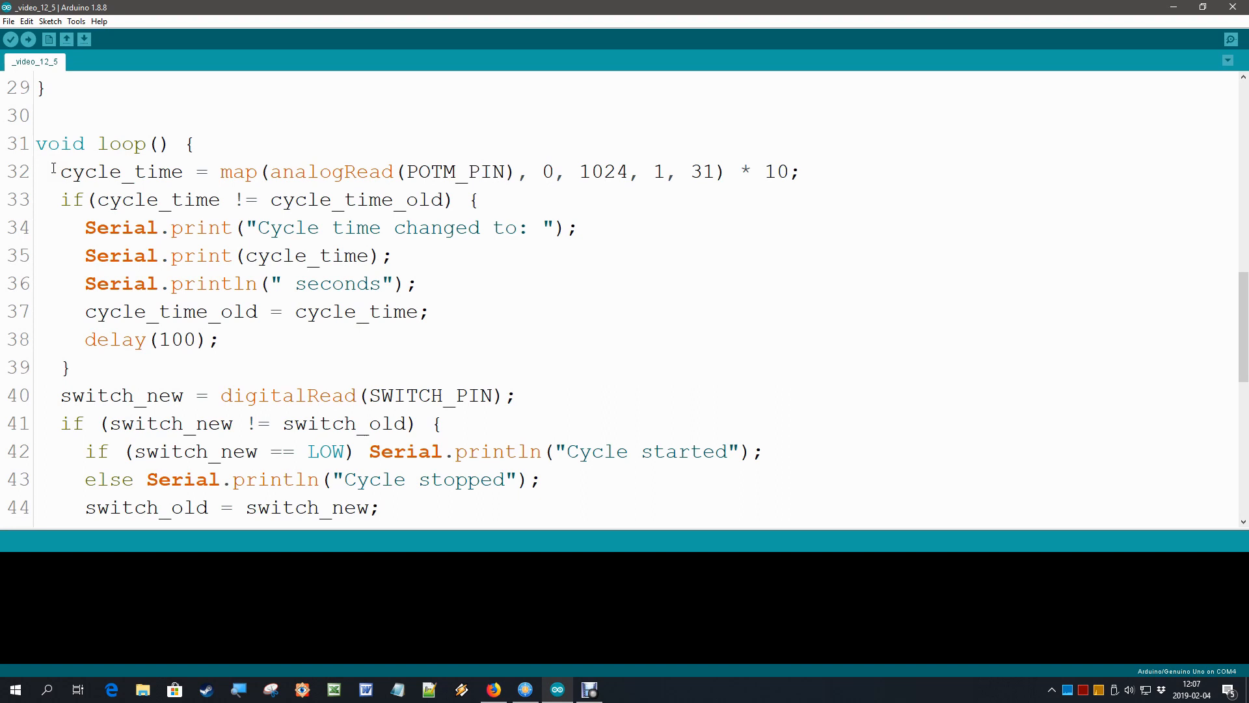
mouse_move(47, 341)
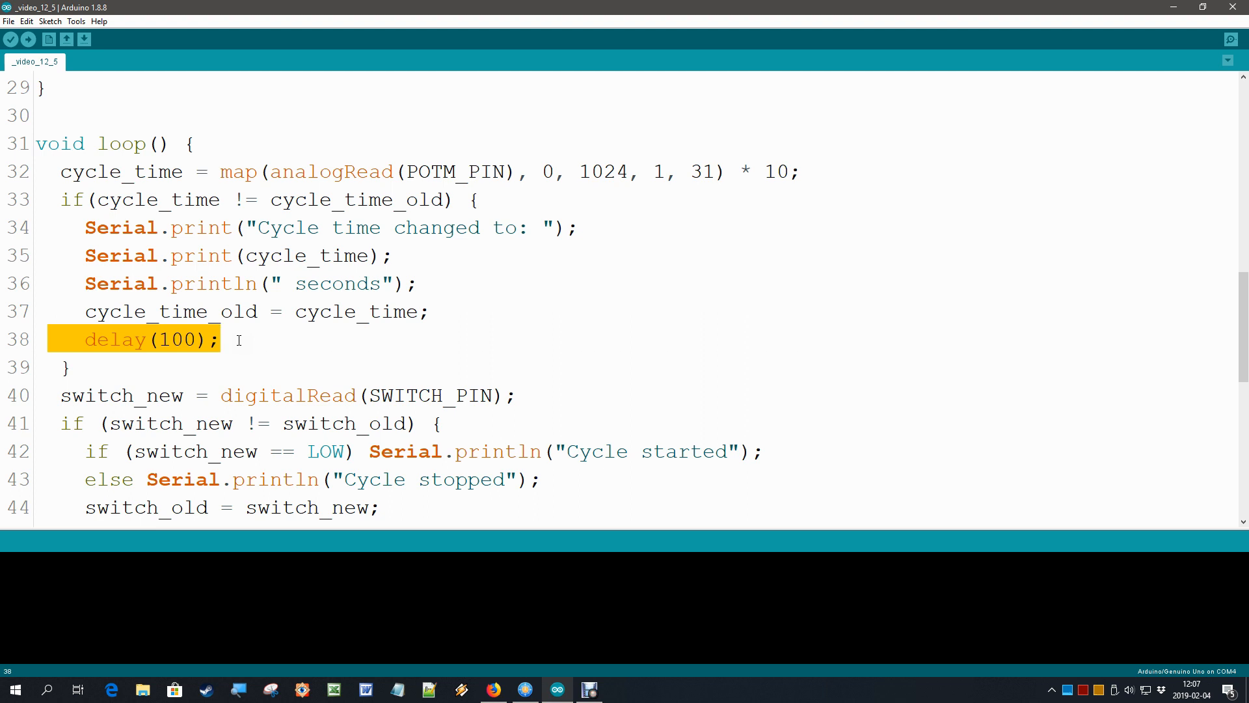
mouse_move(536, 325)
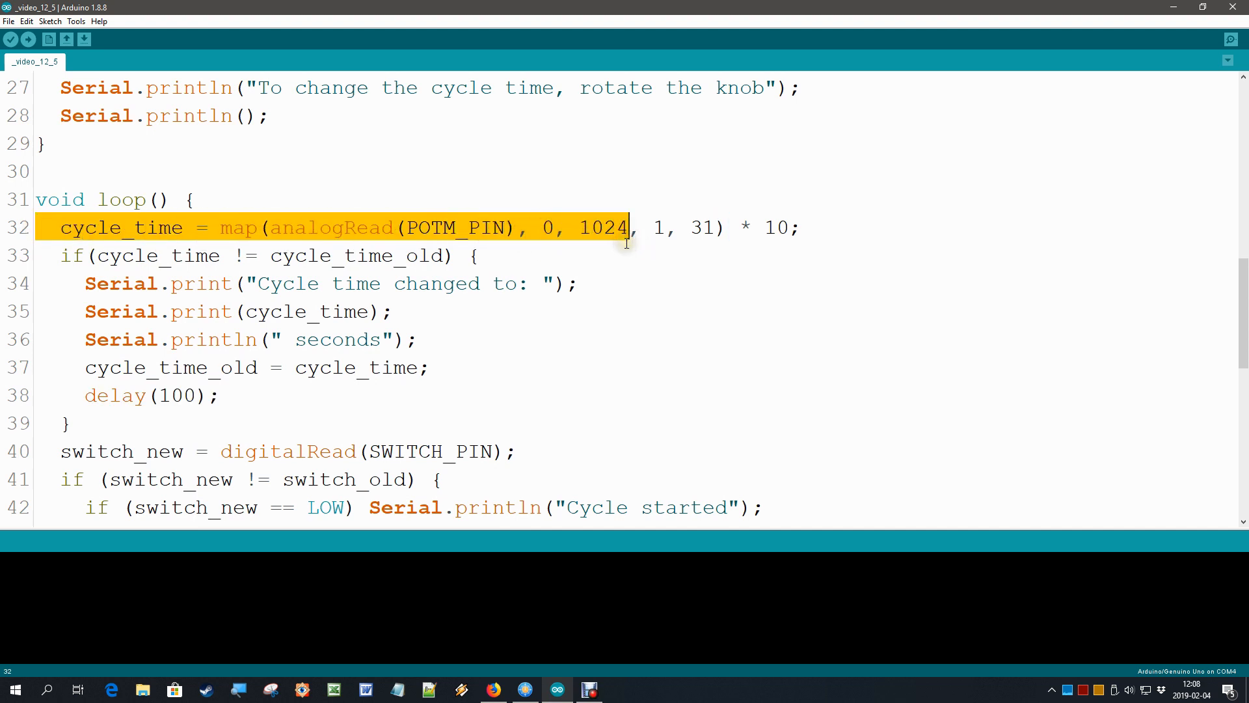
mouse_move(651, 234)
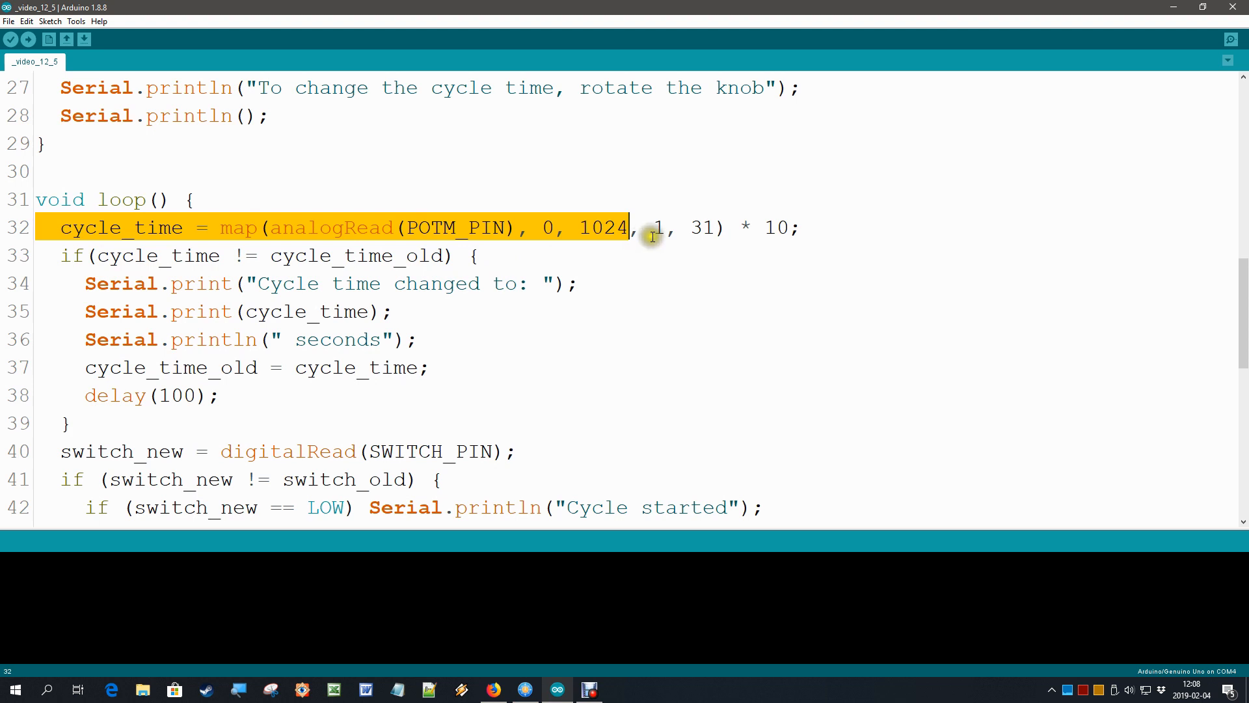
mouse_move(648, 226)
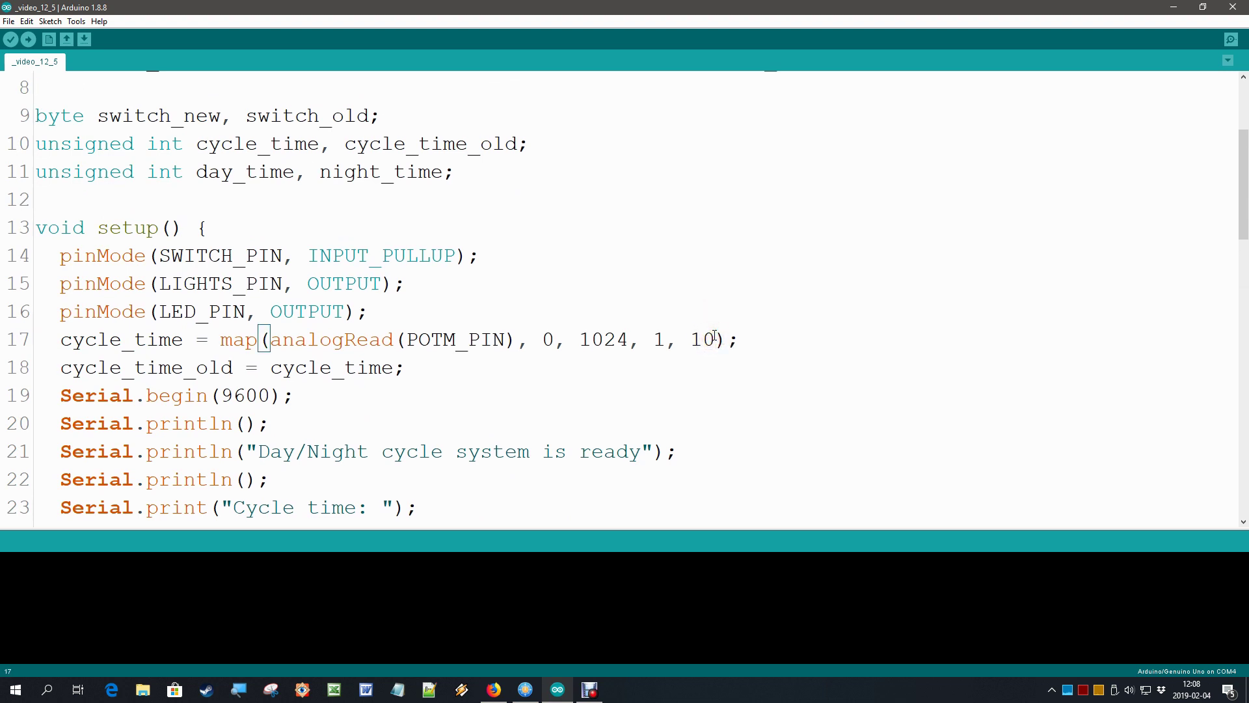
Step: Make setup's cycle_time map to 1–31 multiplied by 10 and upload the sketch
type("31")
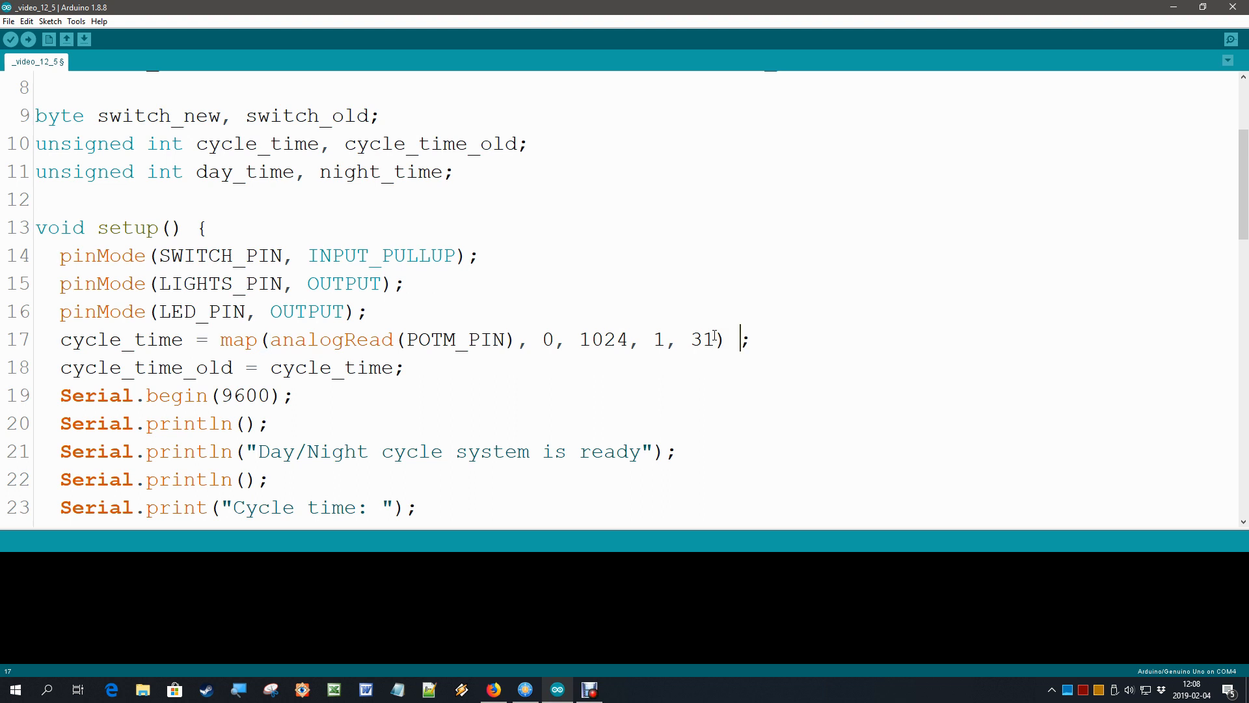
type("* 10")
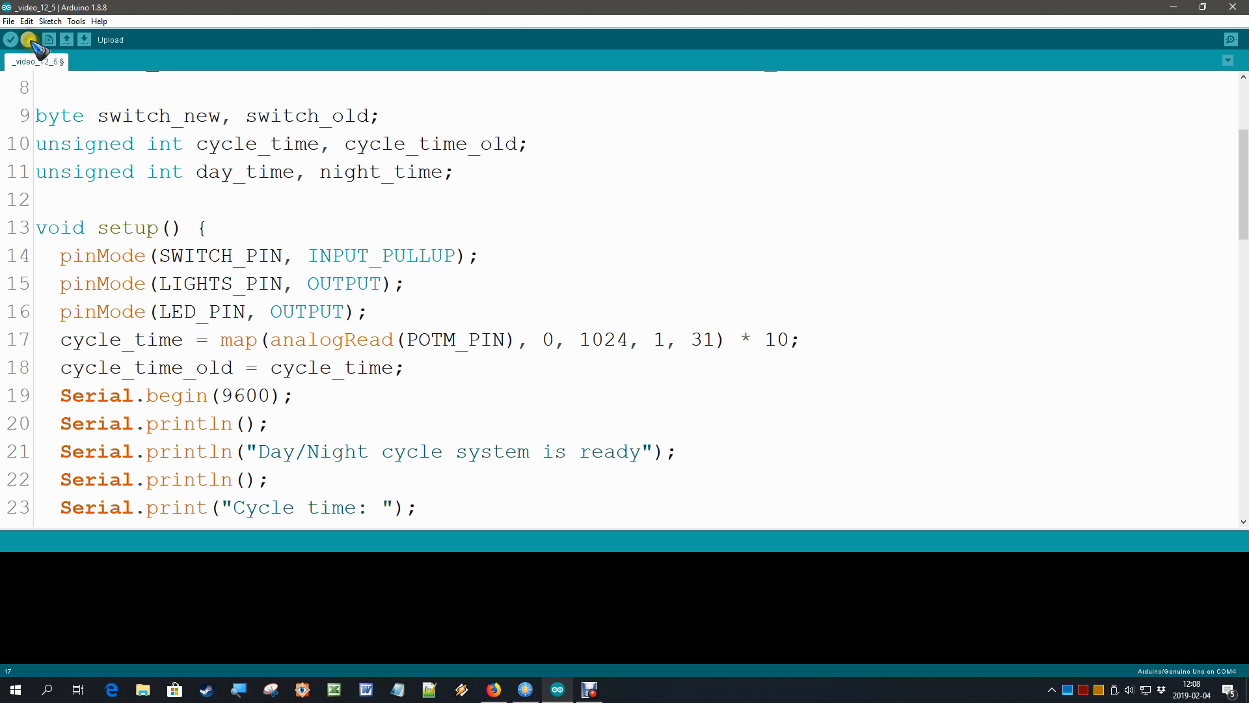
left_click(10, 40)
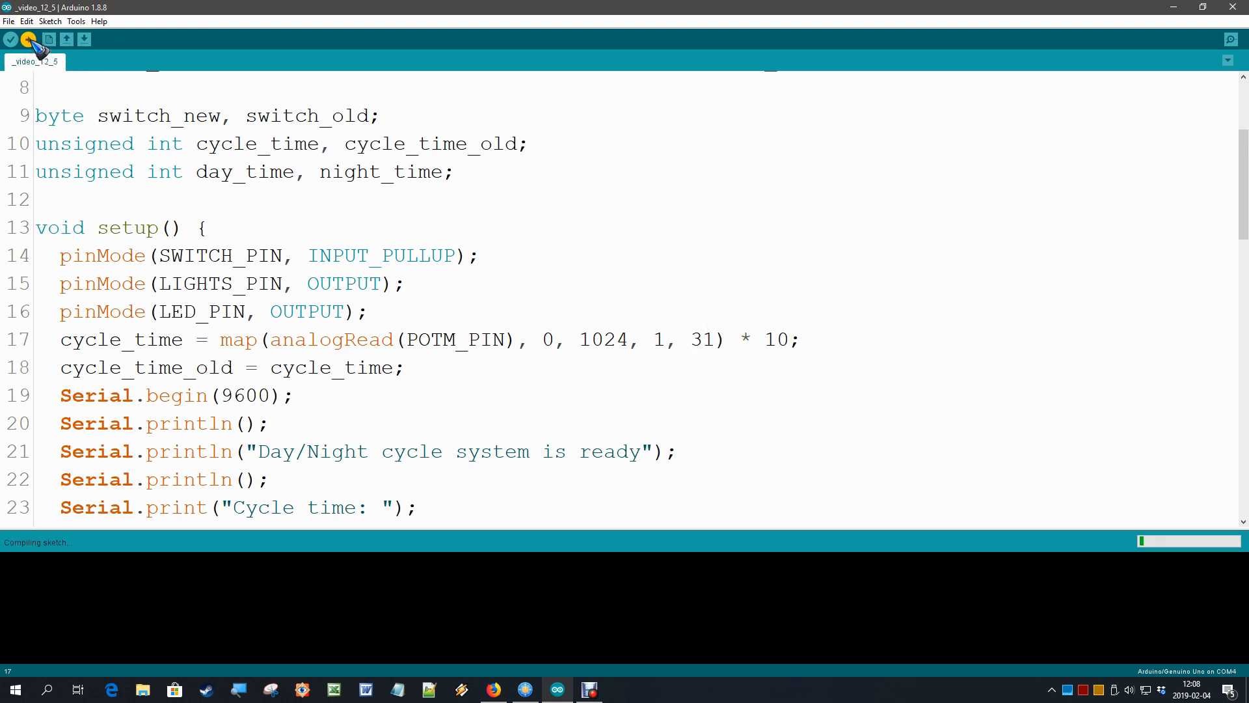